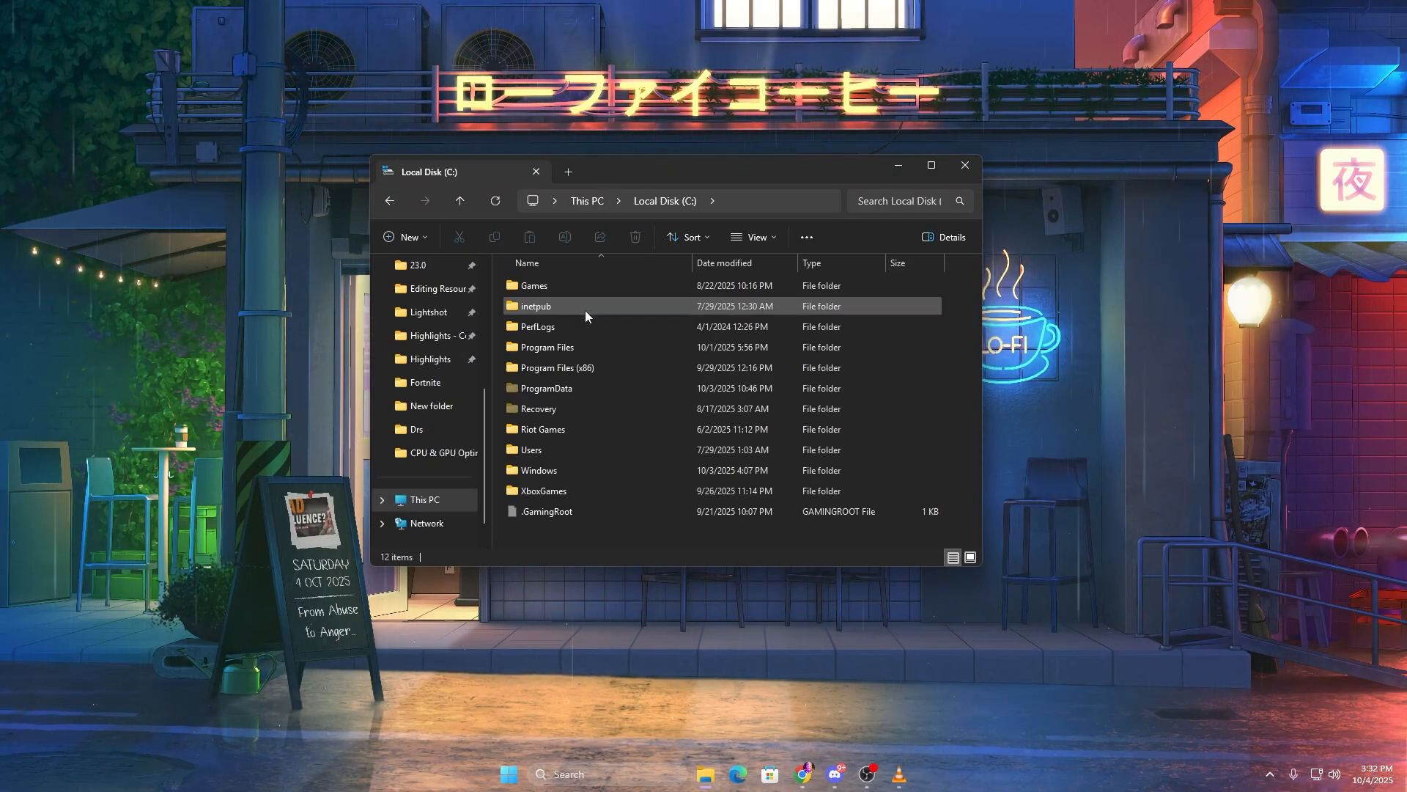
Navigate from C: through Program Files, Epic Games, FortniteGame and Binaries to the Win64 executables.
{"action": "double_click", "coordinate": [545, 346]}
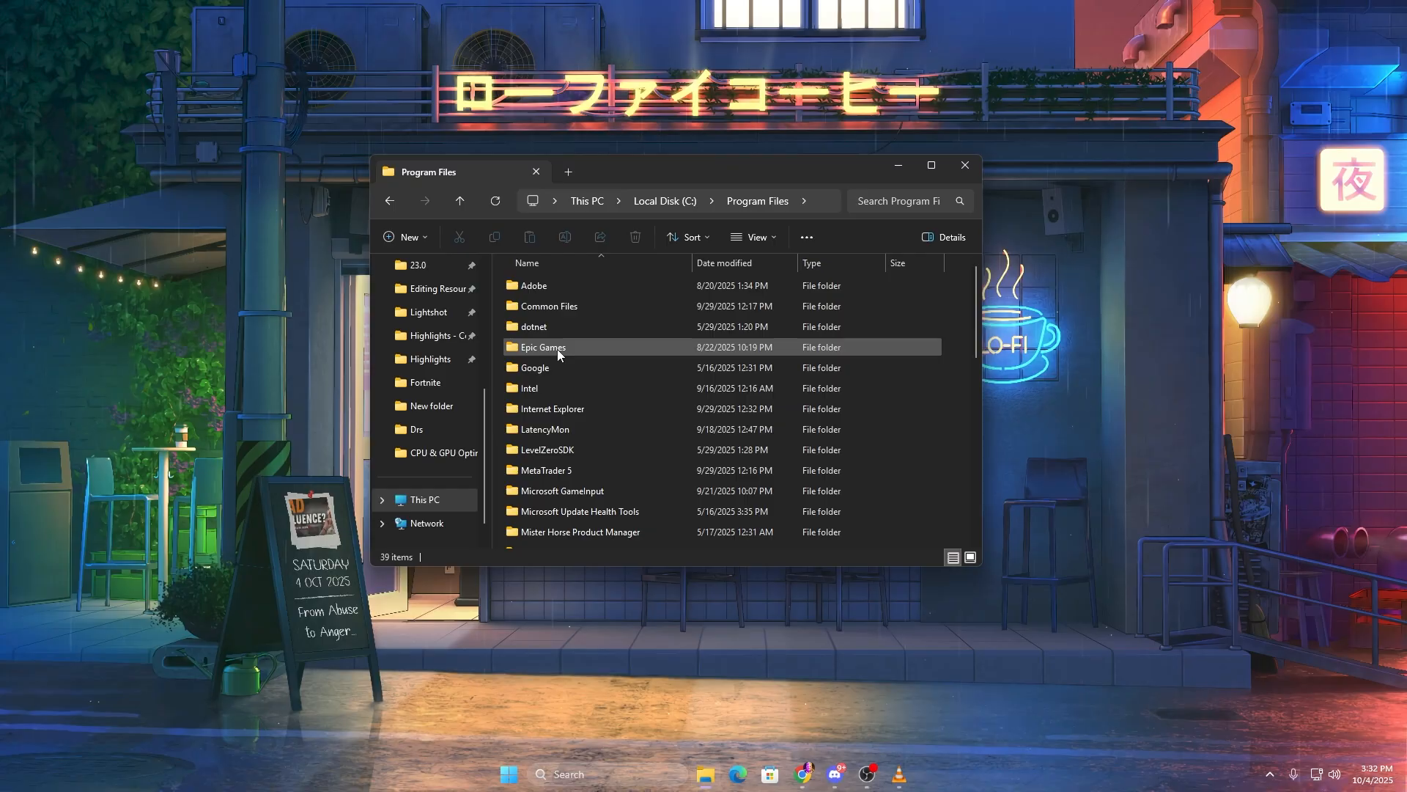
{"action": "double_click", "coordinate": [542, 346]}
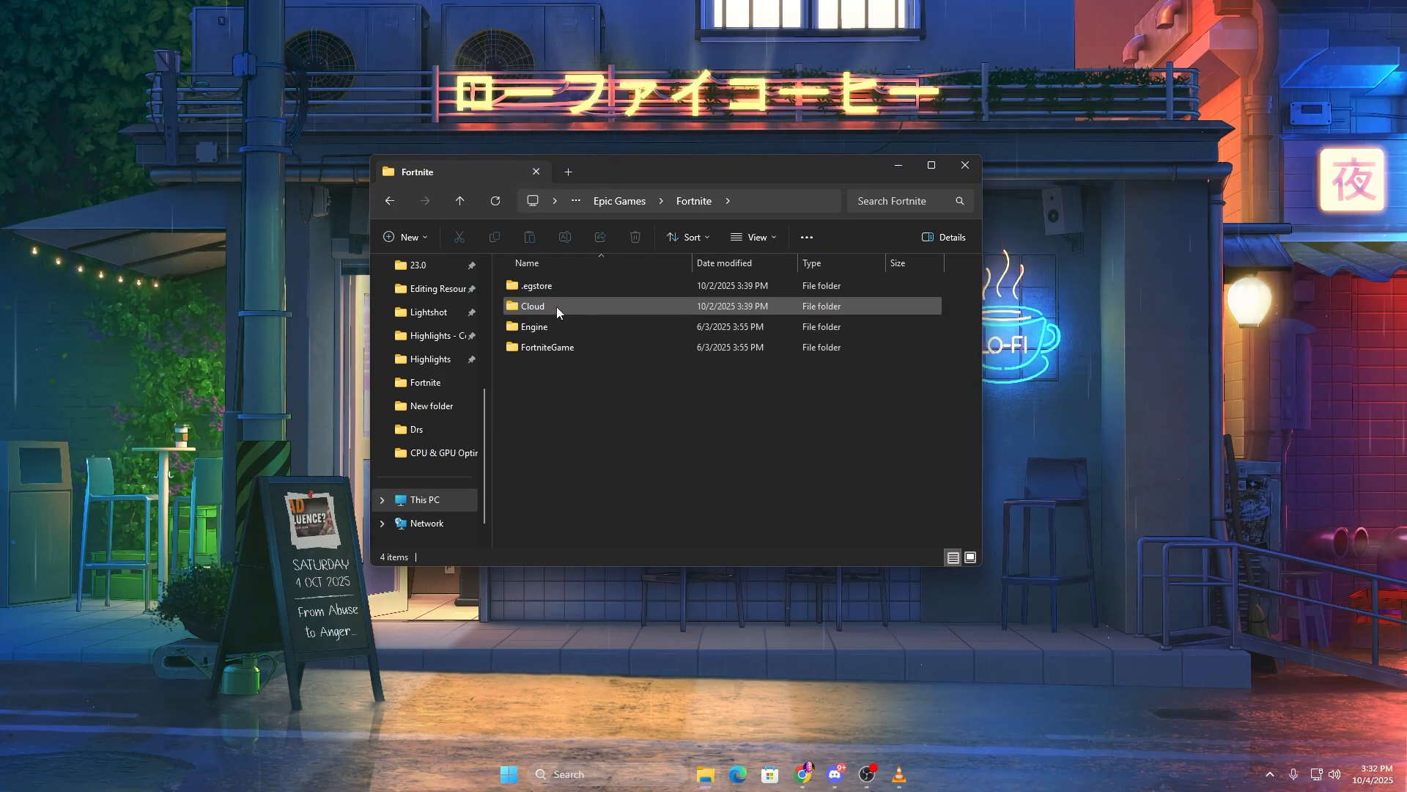
{"action": "double_click", "coordinate": [547, 346]}
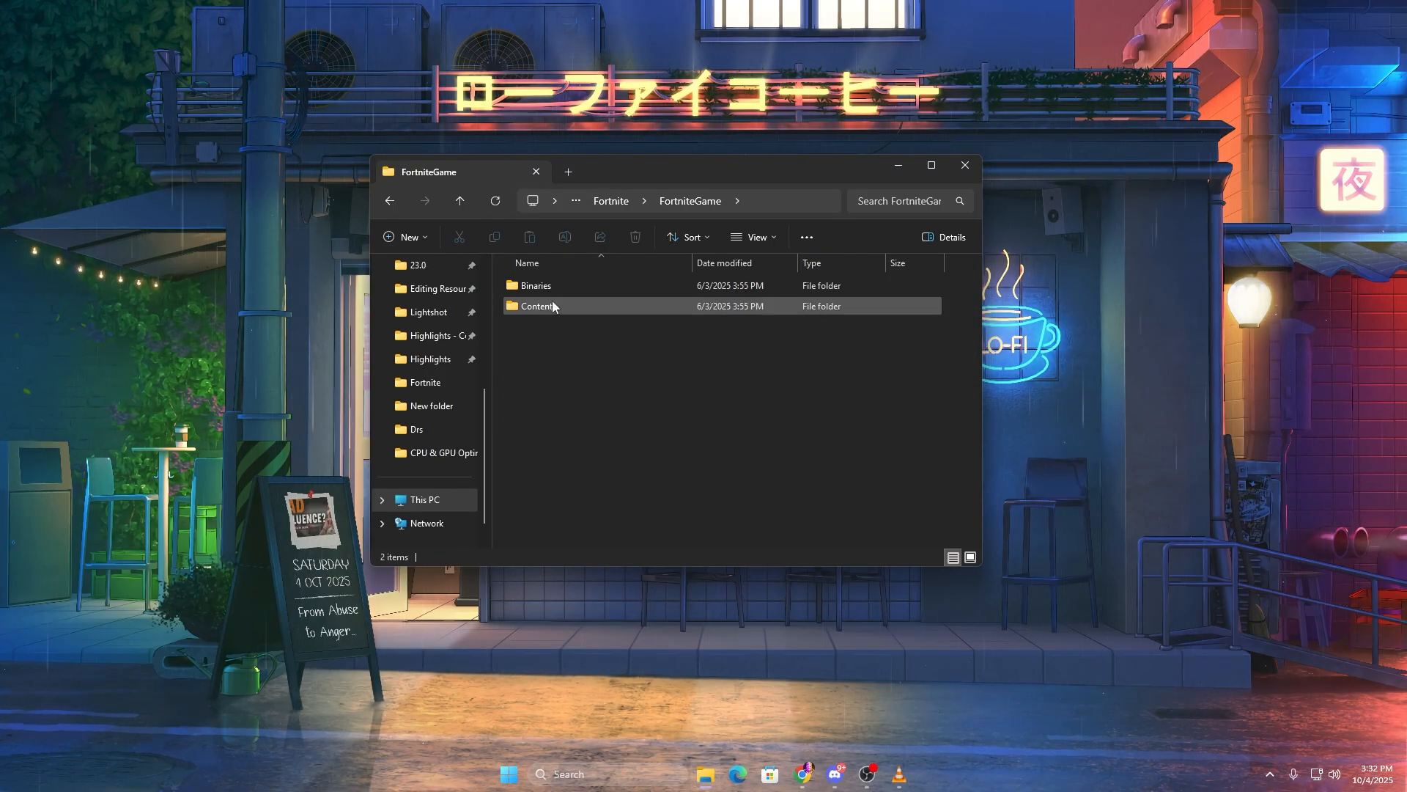
{"action": "double_click", "coordinate": [537, 284]}
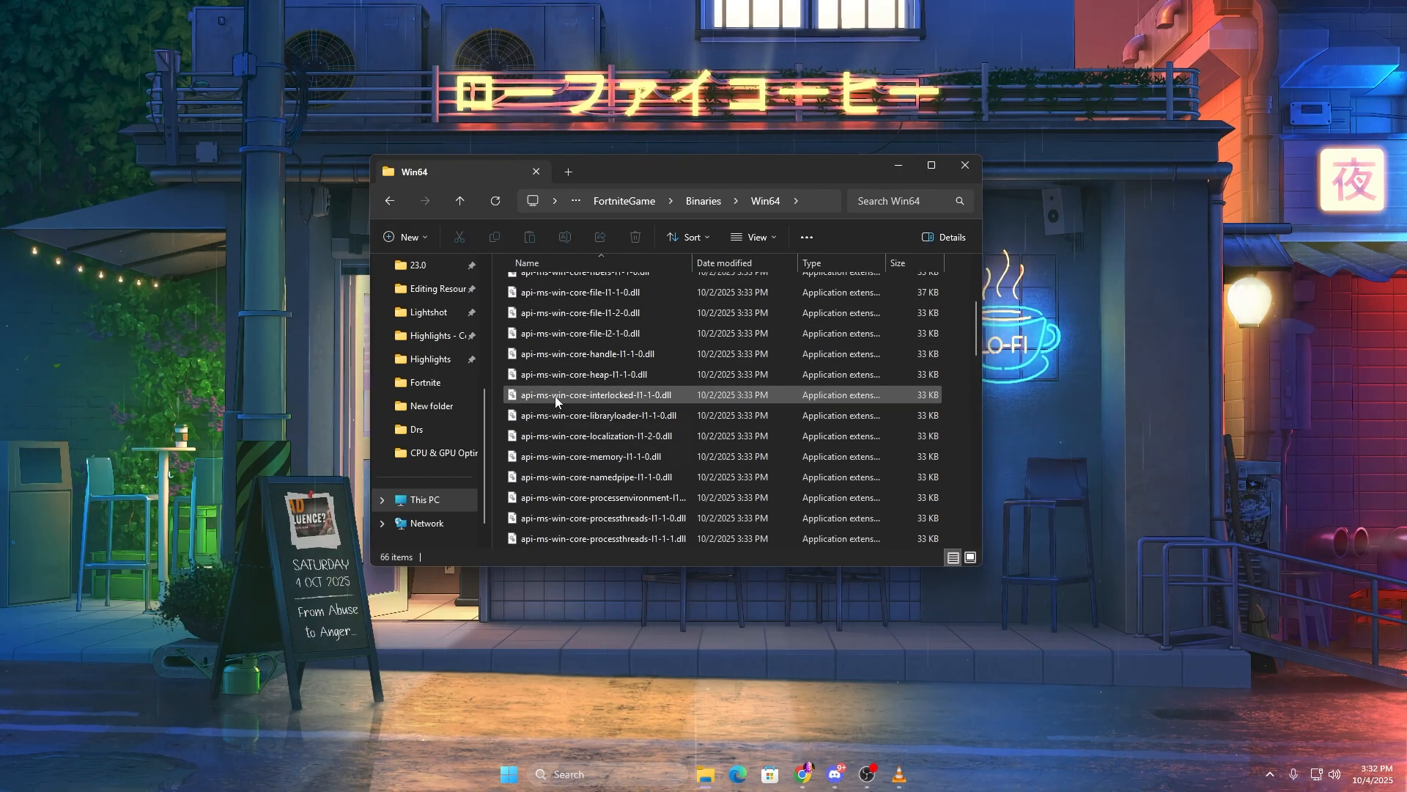
{"action": "scroll", "scroll_direction": "down", "scroll_amount": 3}
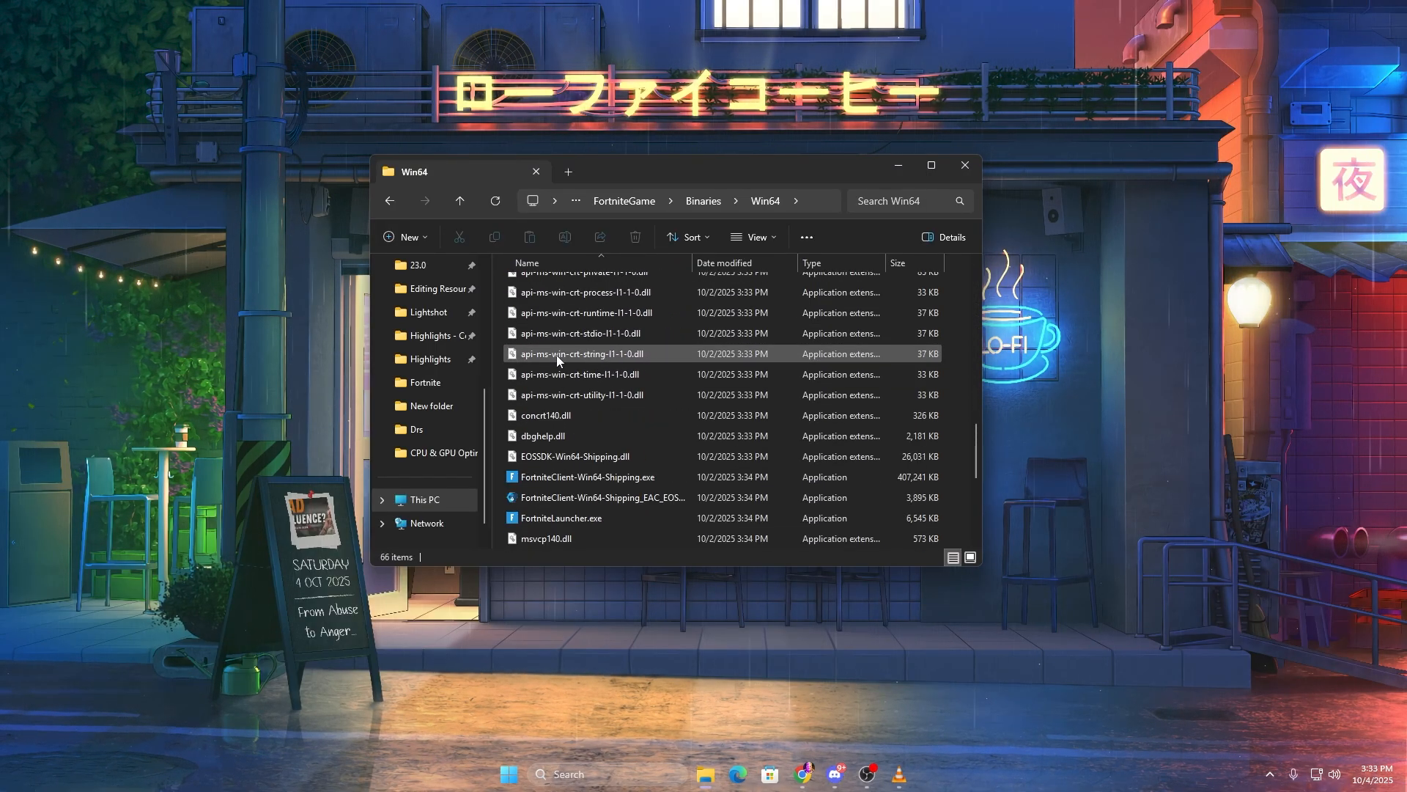
In FortniteClient-Win64-Shipping.exe Properties, Compatibility, tick 'Disable fullscreen optimizations' and apply.
{"action": "right_click", "coordinate": [548, 354]}
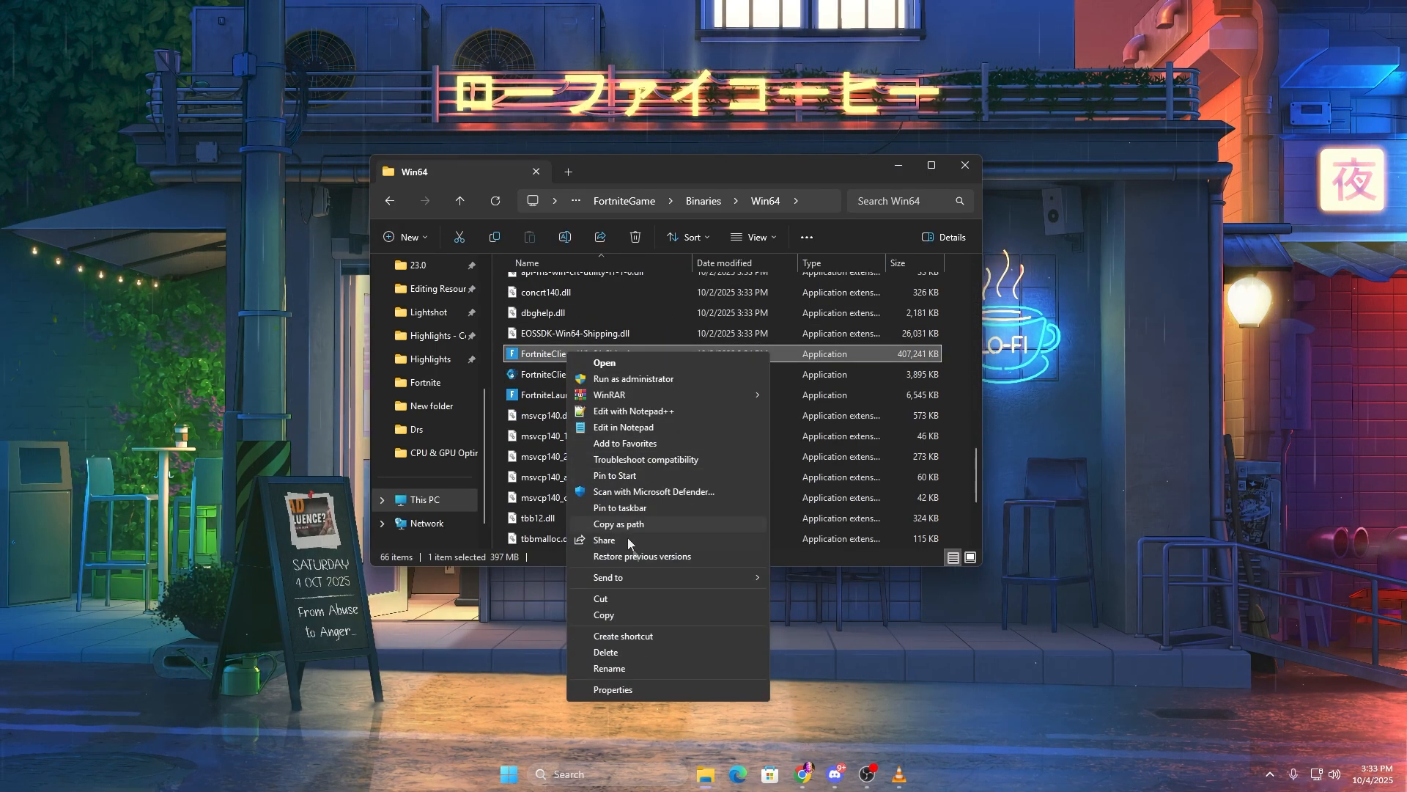
{"action": "left_click", "coordinate": [612, 689]}
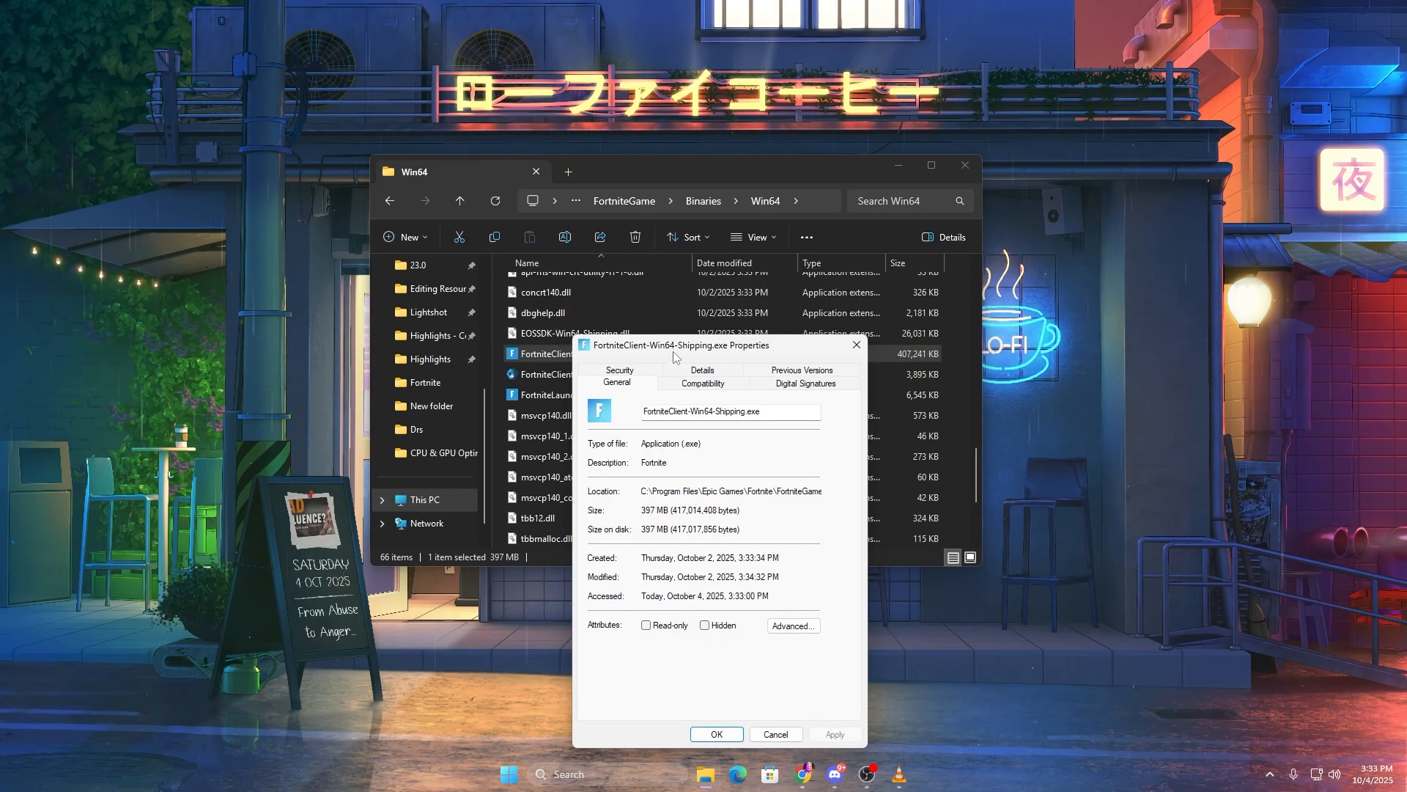
{"action": "left_click", "coordinate": [702, 383]}
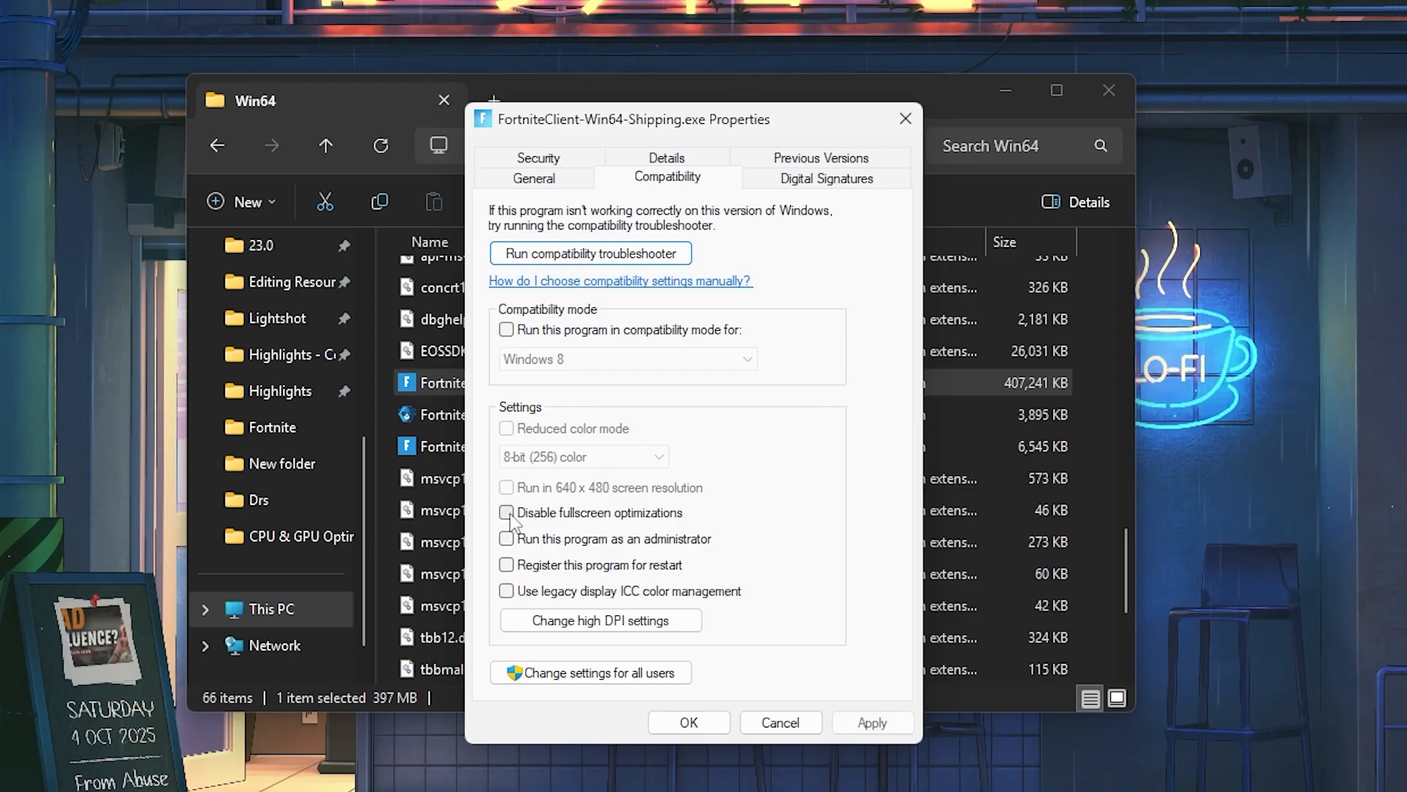
{"action": "left_click", "coordinate": [506, 513]}
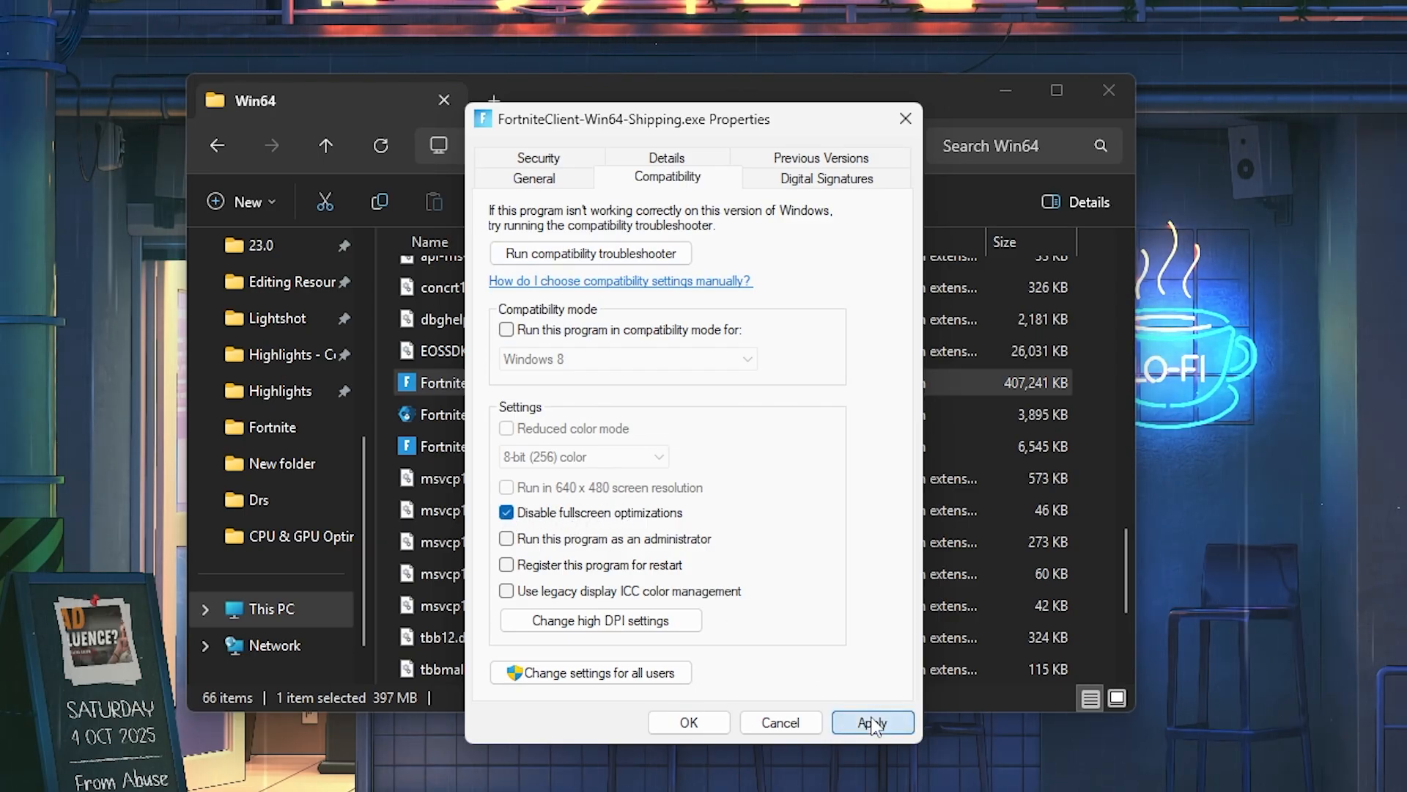
{"action": "left_click", "coordinate": [872, 721]}
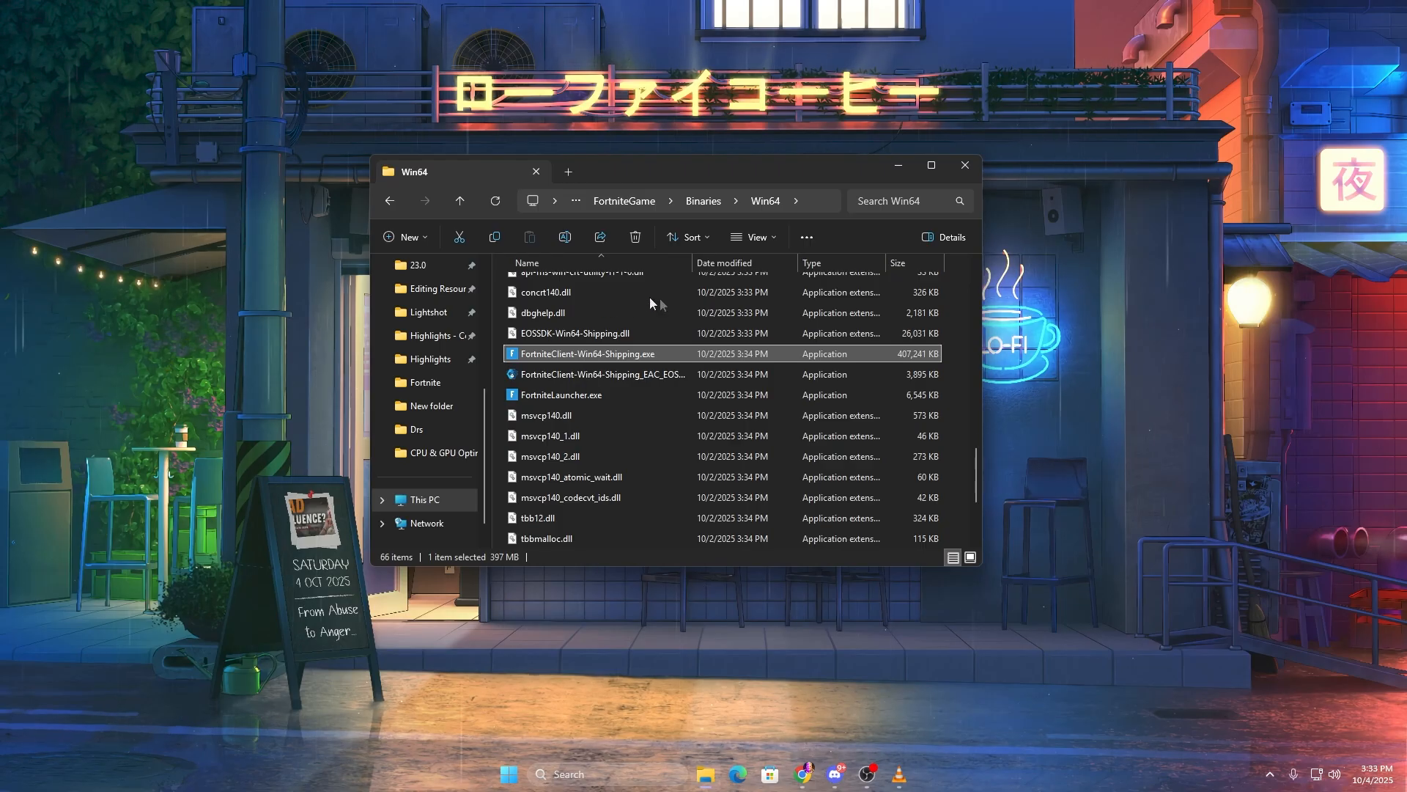
{"action": "left_click", "coordinate": [964, 164]}
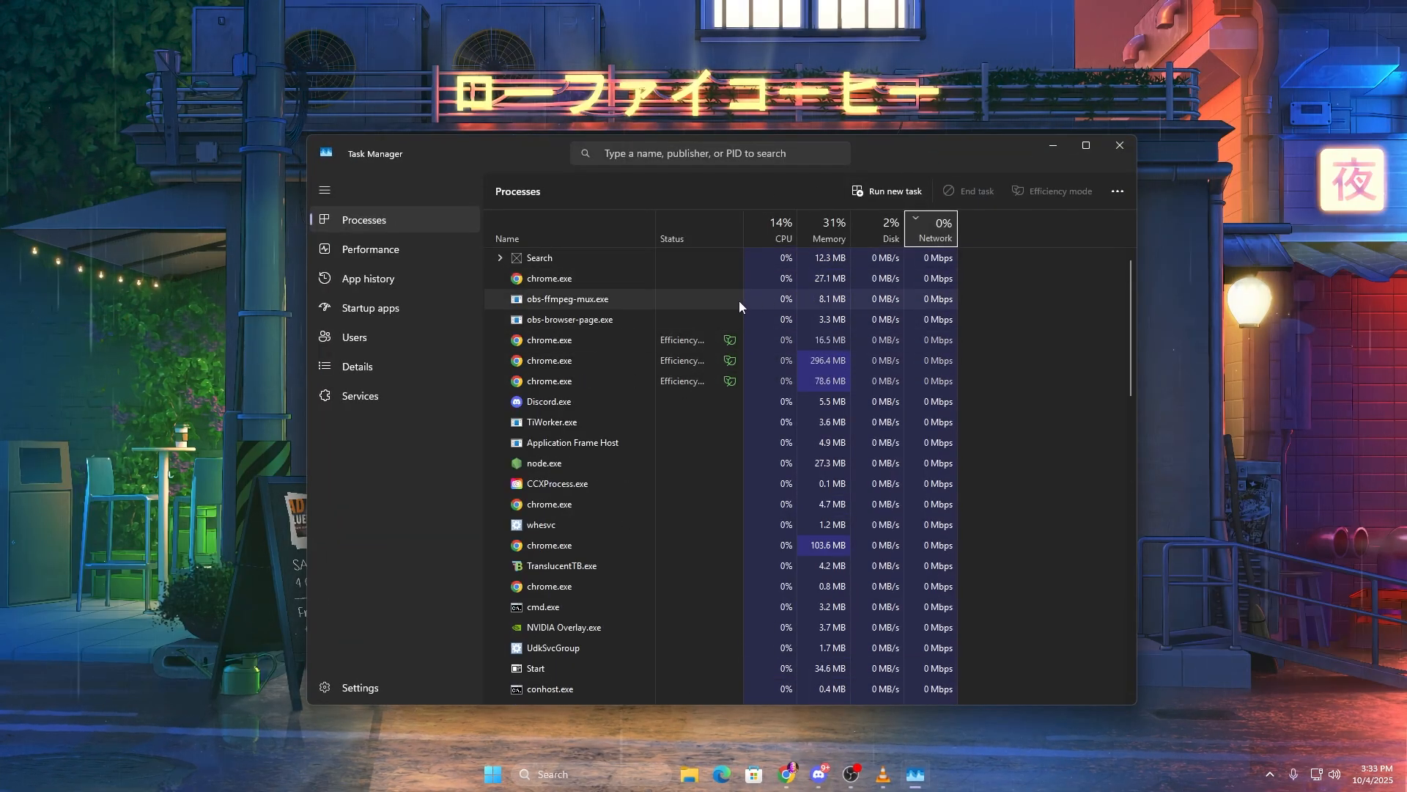
Disable MzCPUAccelerator.exe in Task Manager's Startup apps list.
{"action": "left_click", "coordinate": [371, 308]}
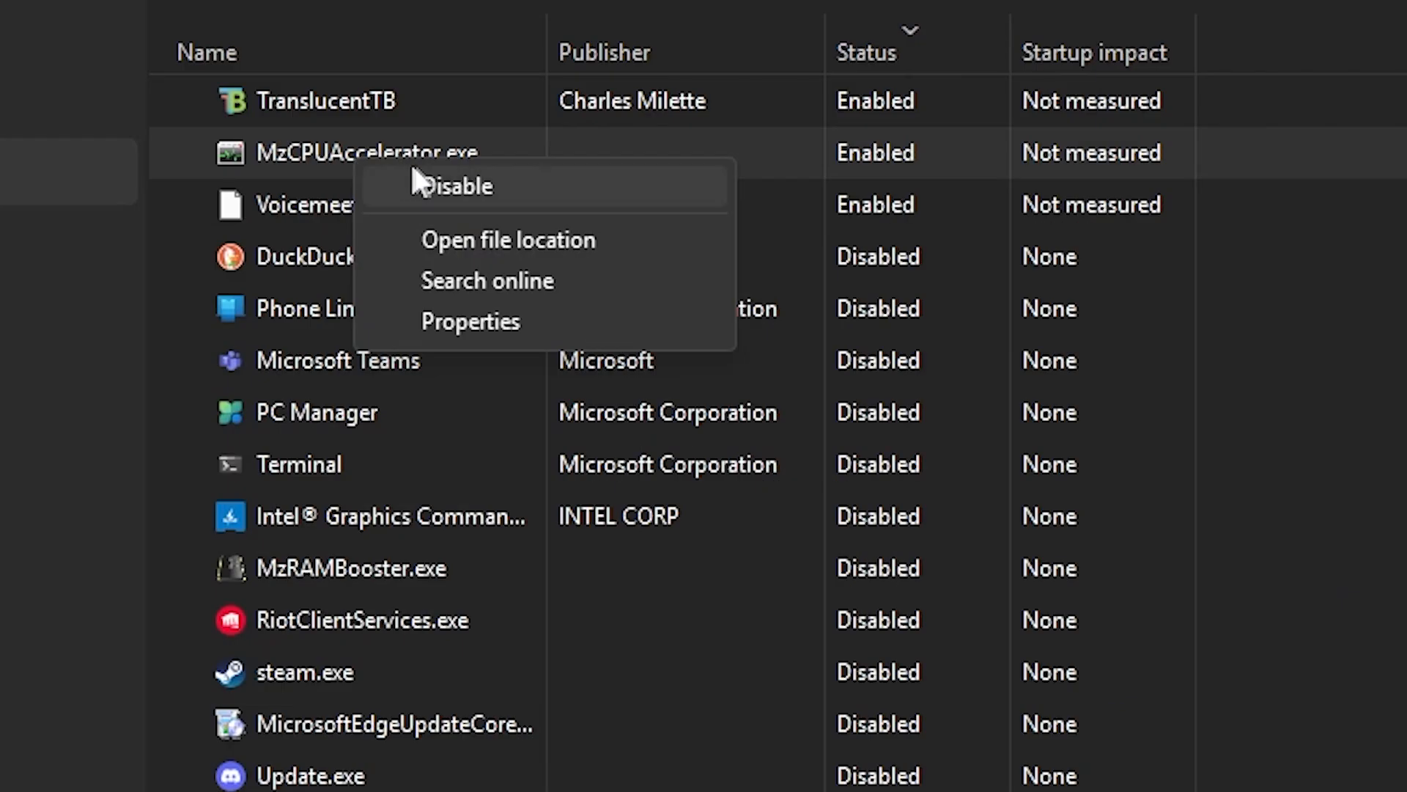
{"action": "left_click", "coordinate": [454, 186]}
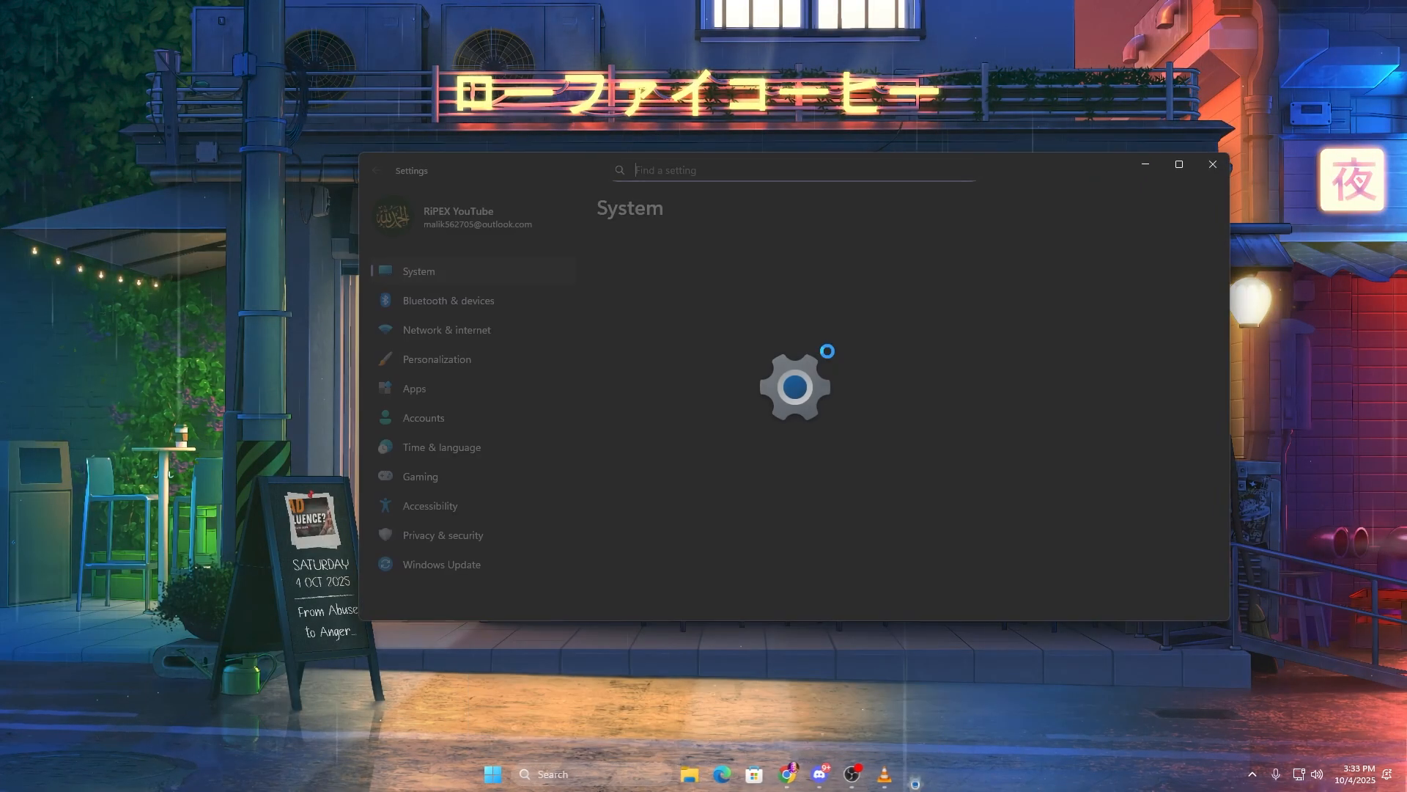
In Settings > Gaming > Game Mode, toggle Game Mode off and back on, then close Settings.
{"action": "left_click", "coordinate": [419, 475]}
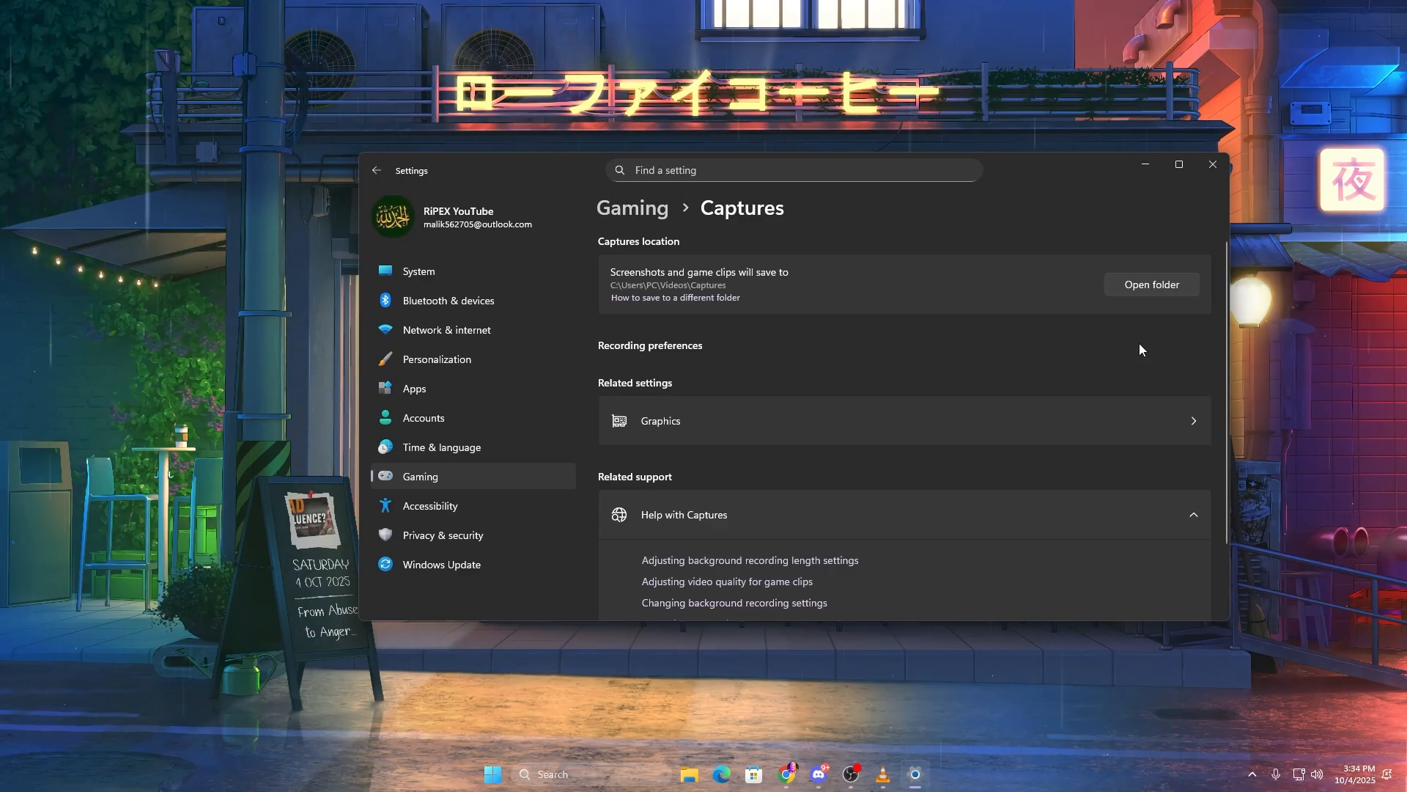
{"action": "mouse_move", "coordinate": [865, 345]}
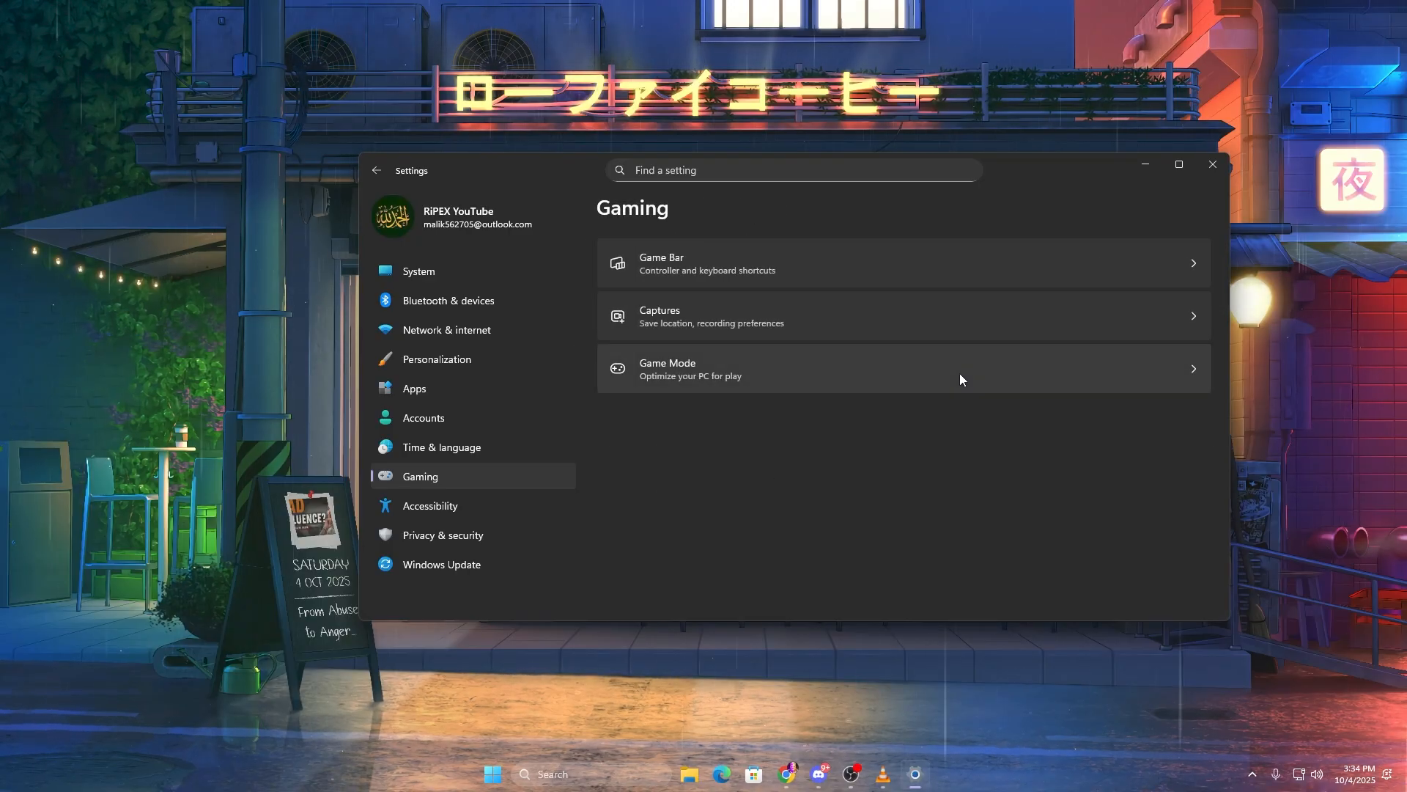
{"action": "left_click", "coordinate": [962, 378]}
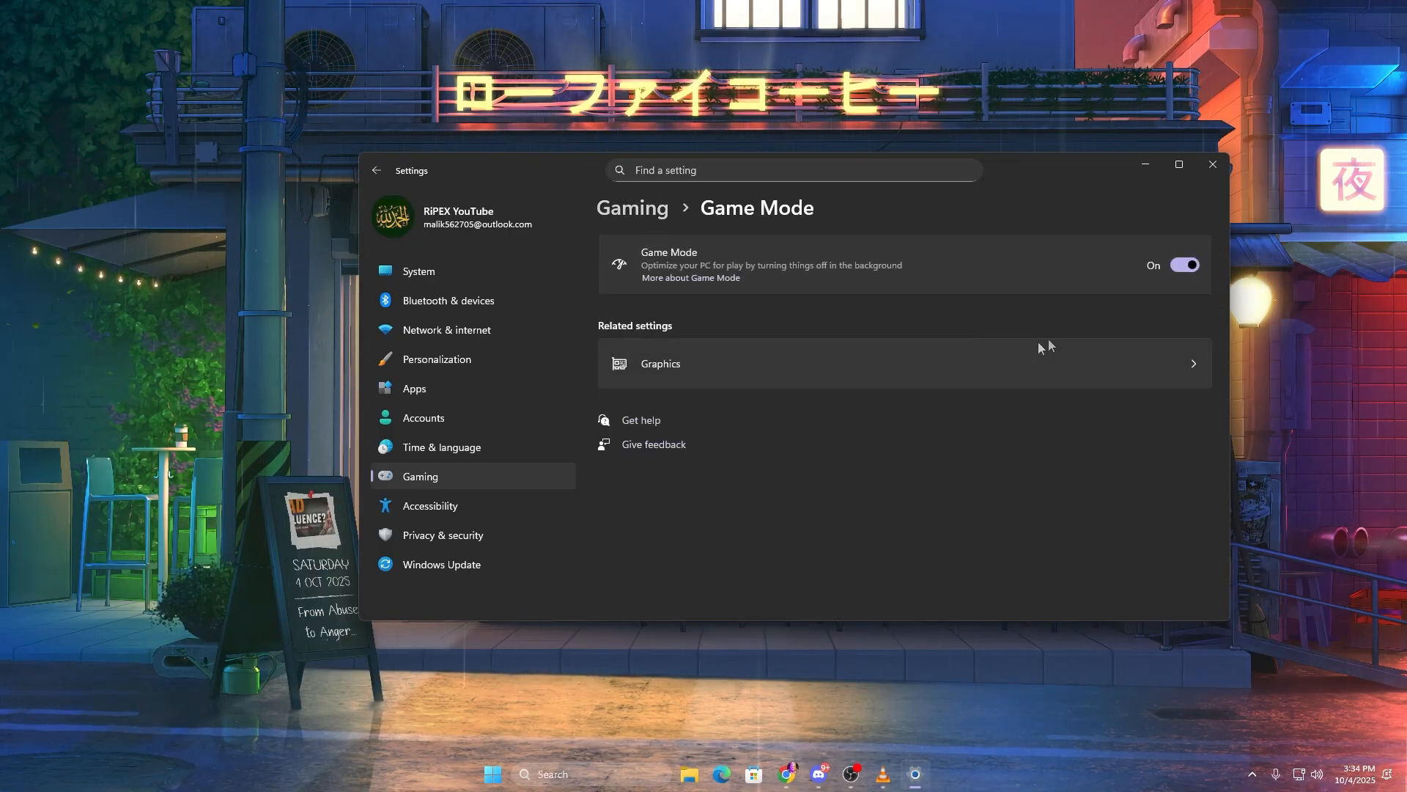
{"action": "left_click", "coordinate": [1185, 264]}
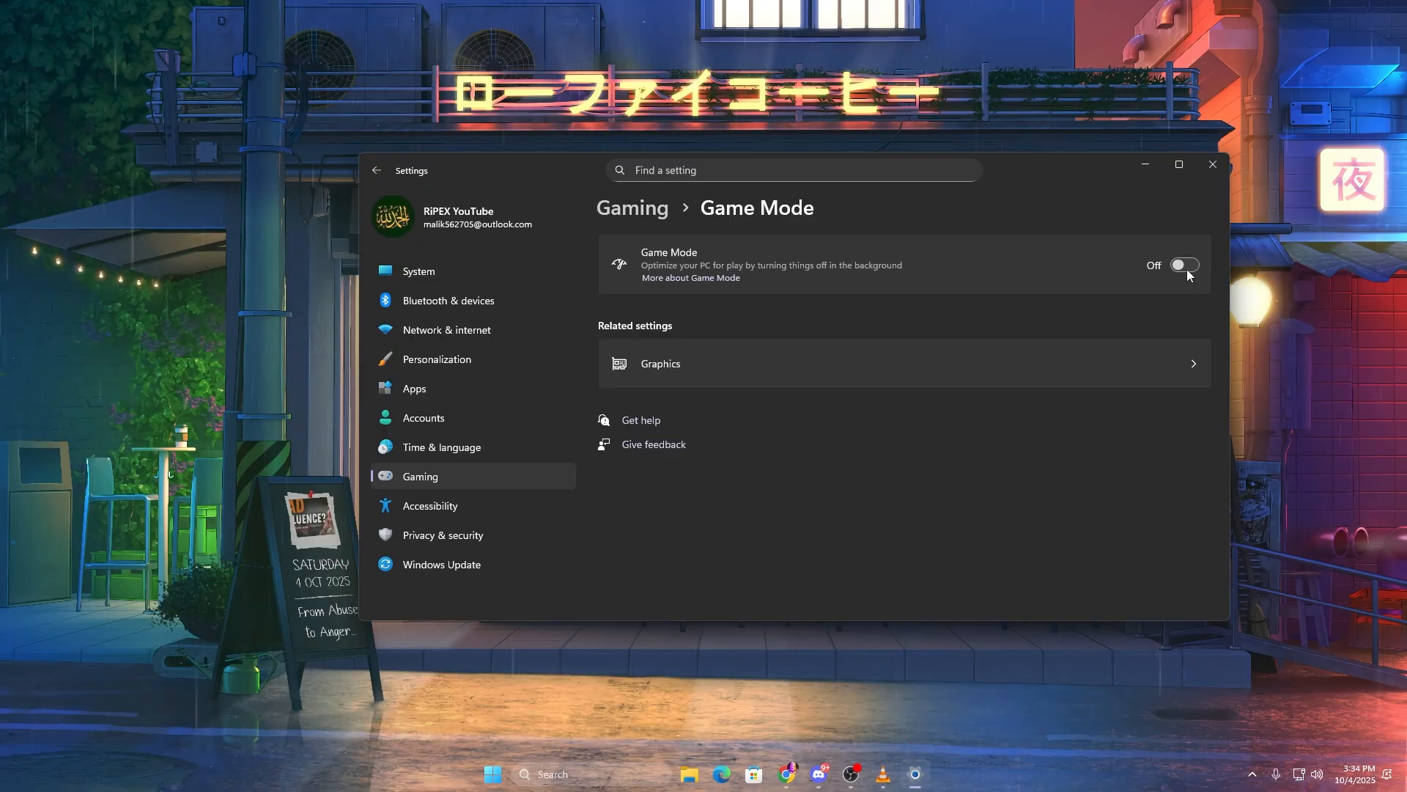
{"action": "left_click", "coordinate": [1184, 264]}
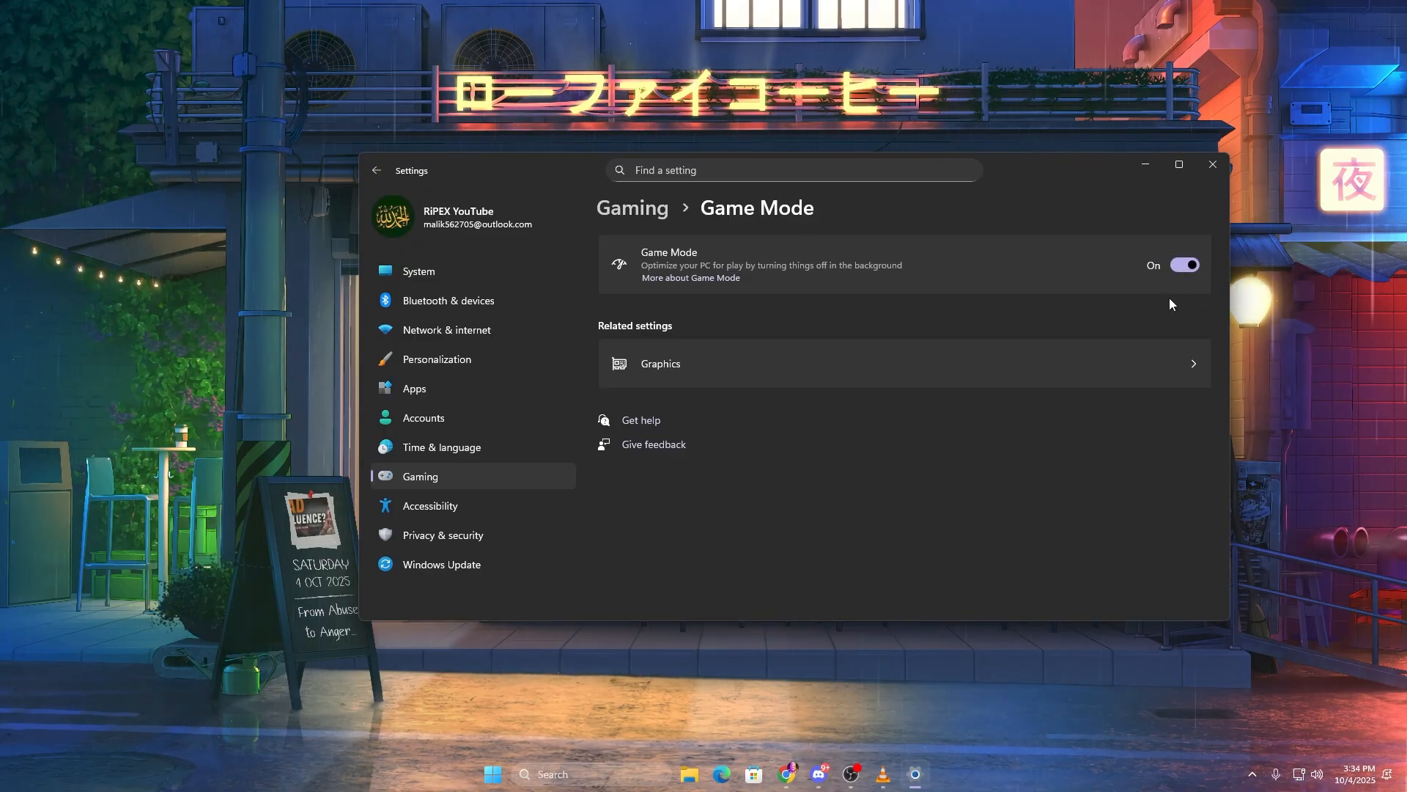
{"action": "mouse_move", "coordinate": [1213, 164]}
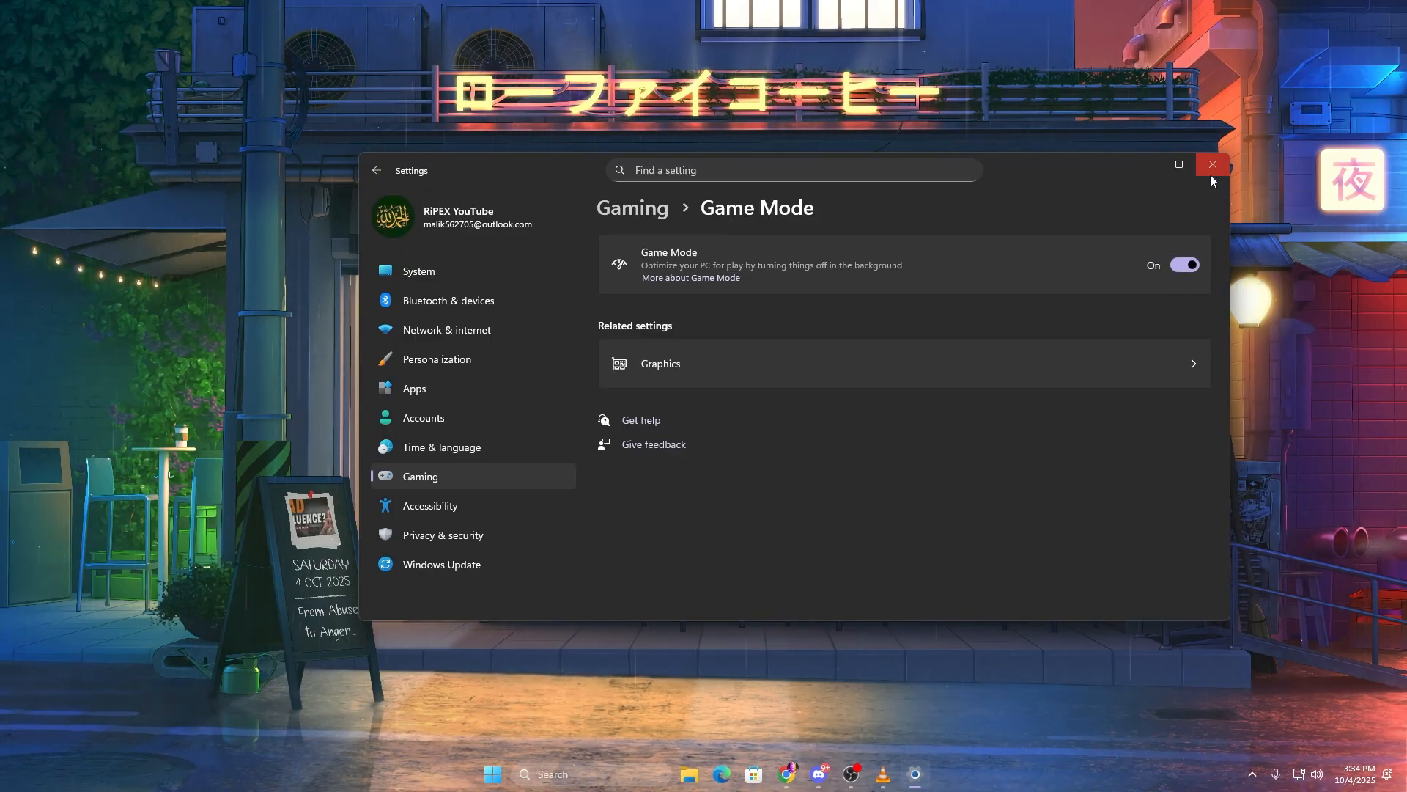
{"action": "left_click", "coordinate": [1212, 165]}
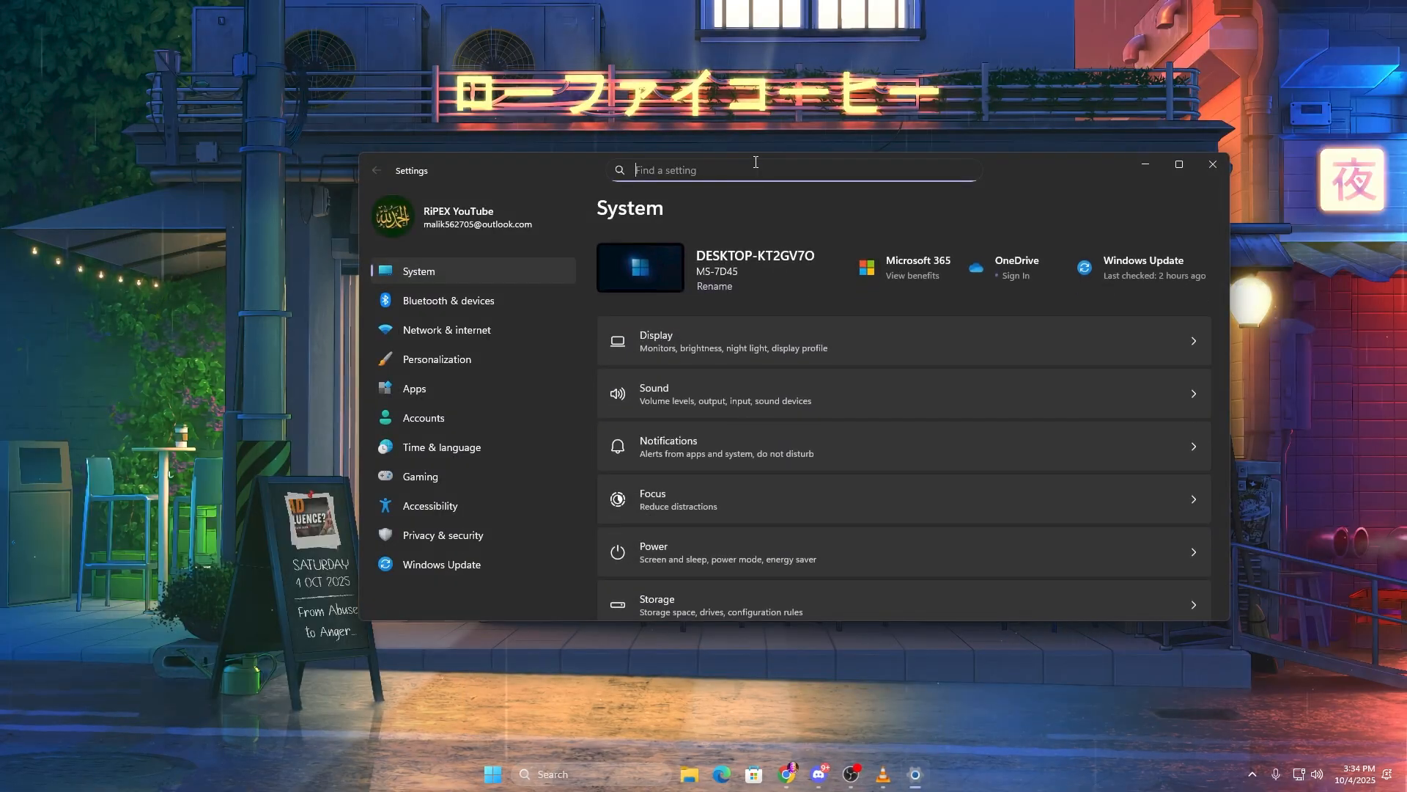
Confirm Delivery Optimization's 'Allow downloads from other devices' is Off under Windows Update advanced options, then close.
{"action": "left_click", "coordinate": [441, 565]}
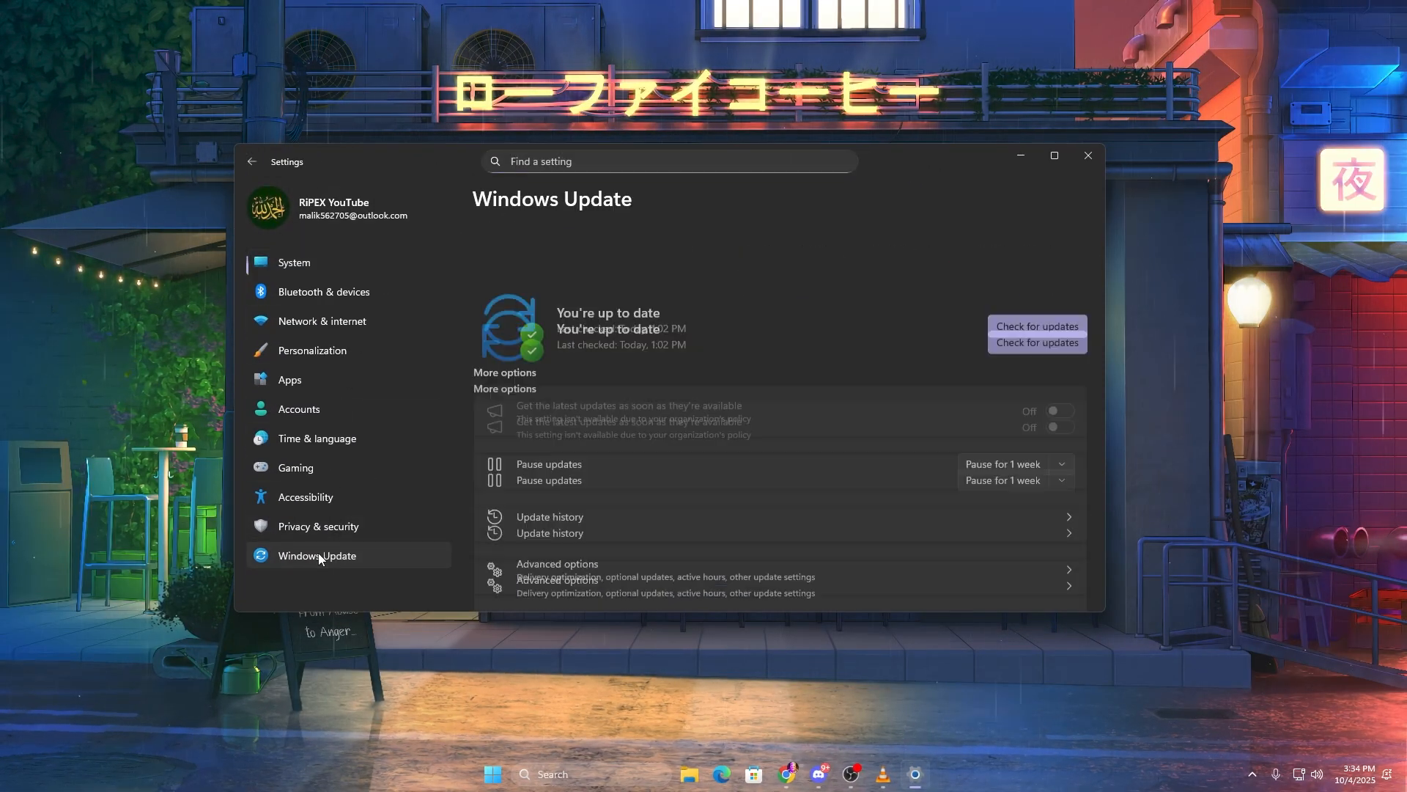
{"action": "left_click", "coordinate": [557, 571]}
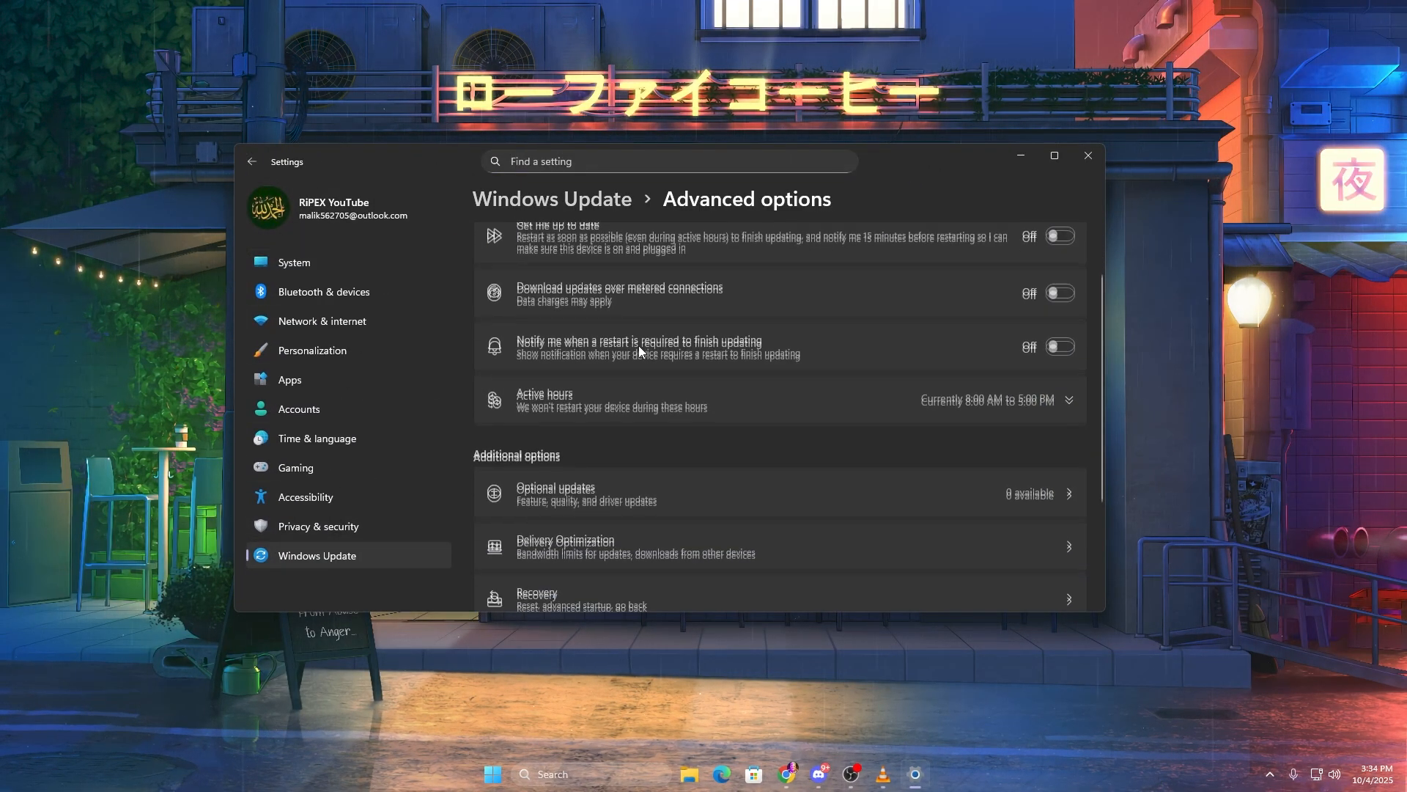
{"action": "left_click", "coordinate": [566, 543]}
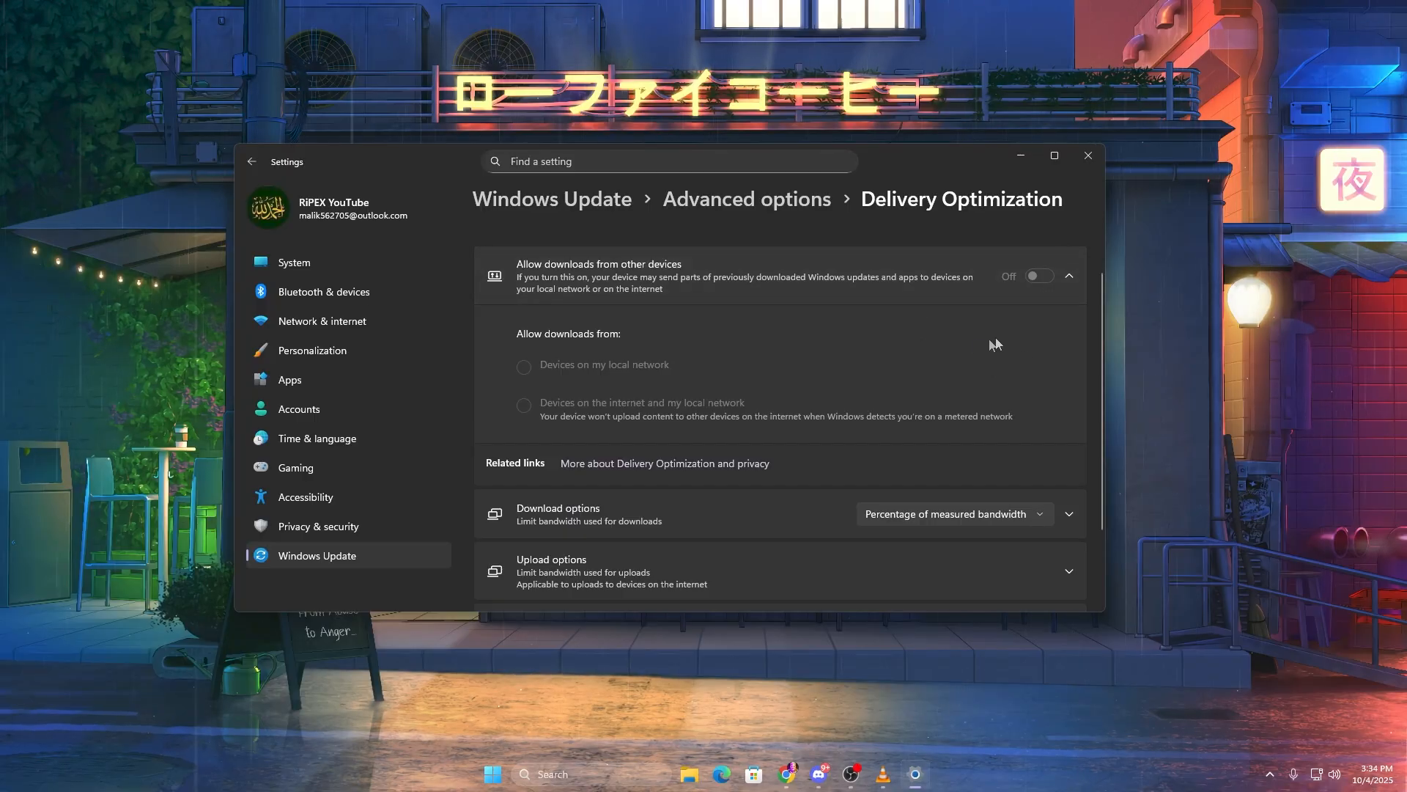
{"action": "scroll", "scroll_direction": "down", "scroll_amount": 3}
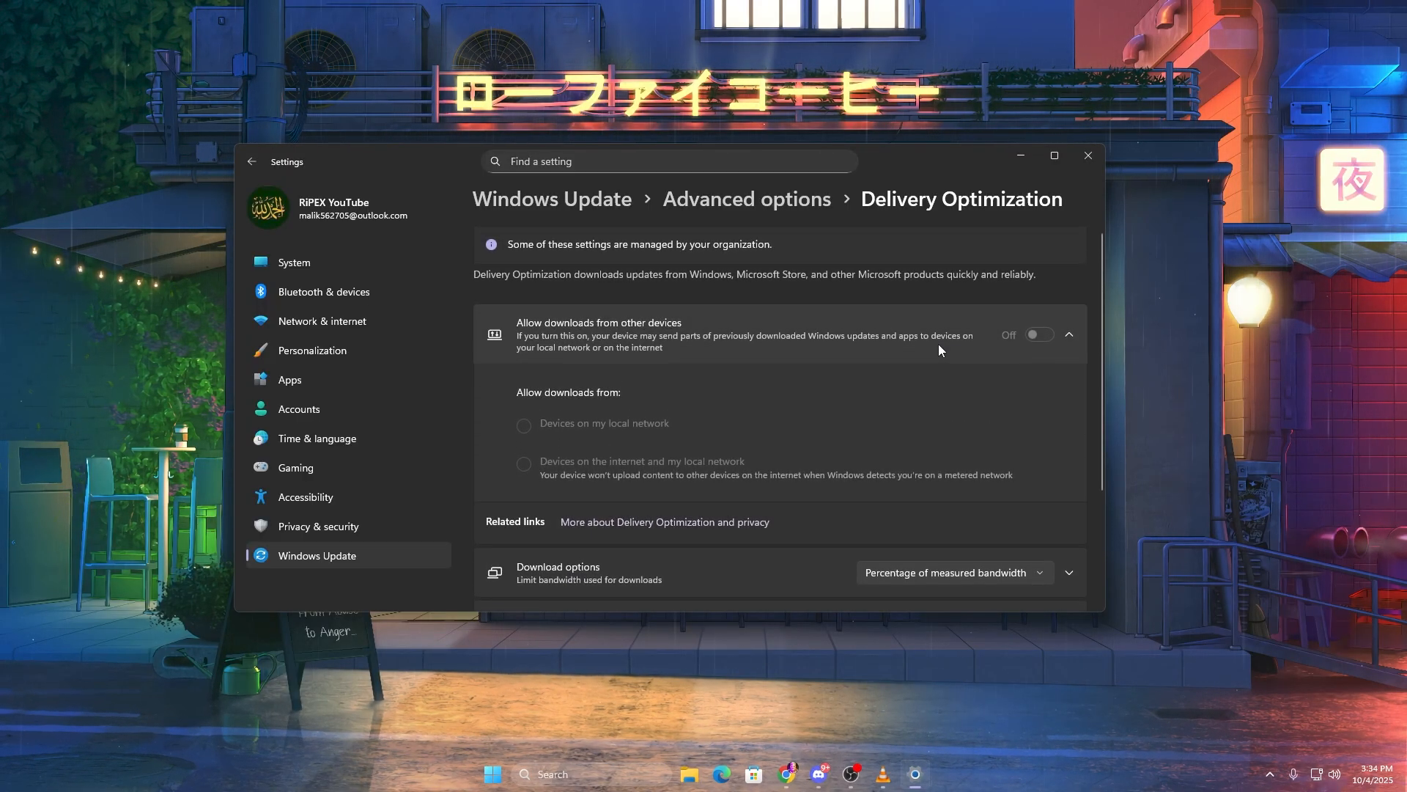
{"action": "mouse_move", "coordinate": [1087, 158]}
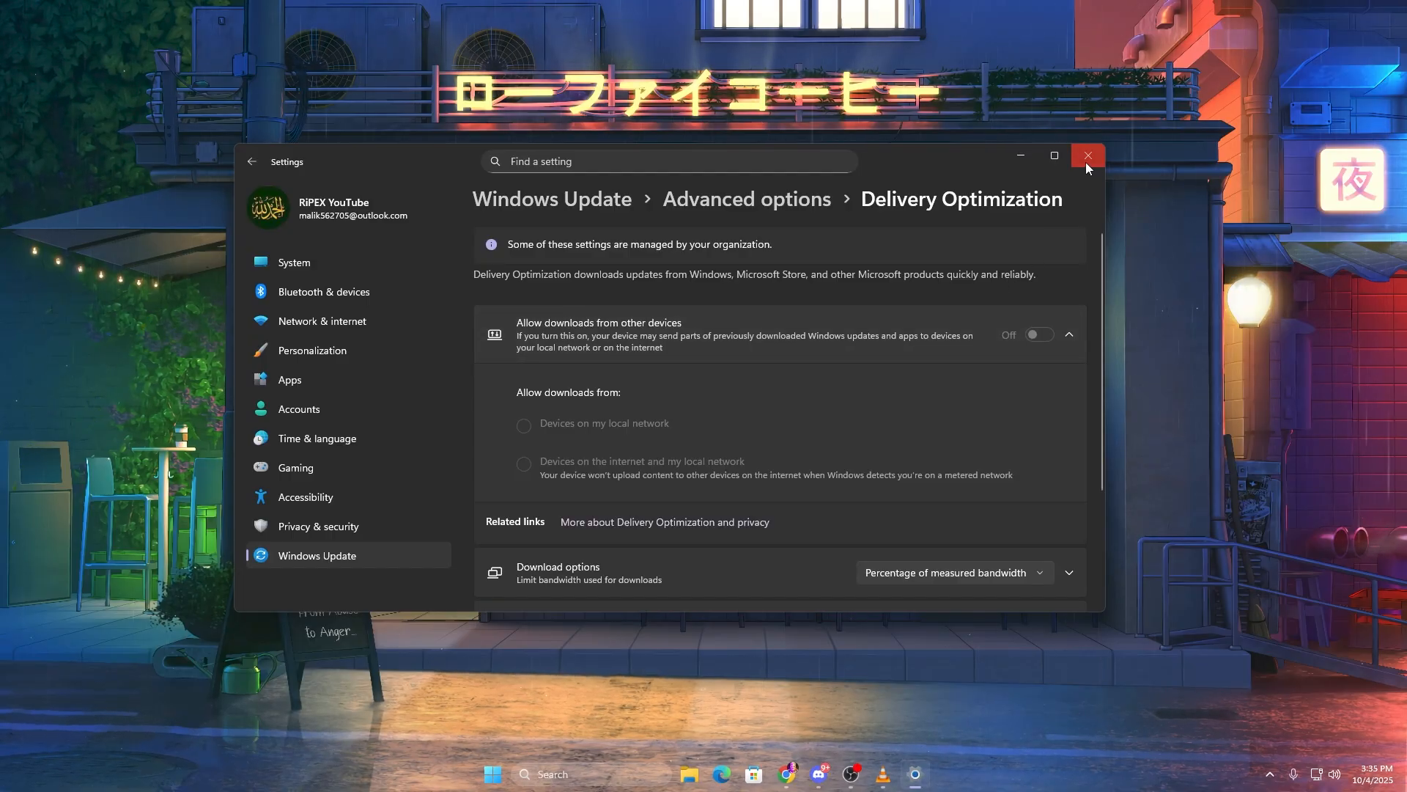
{"action": "left_click", "coordinate": [1088, 156]}
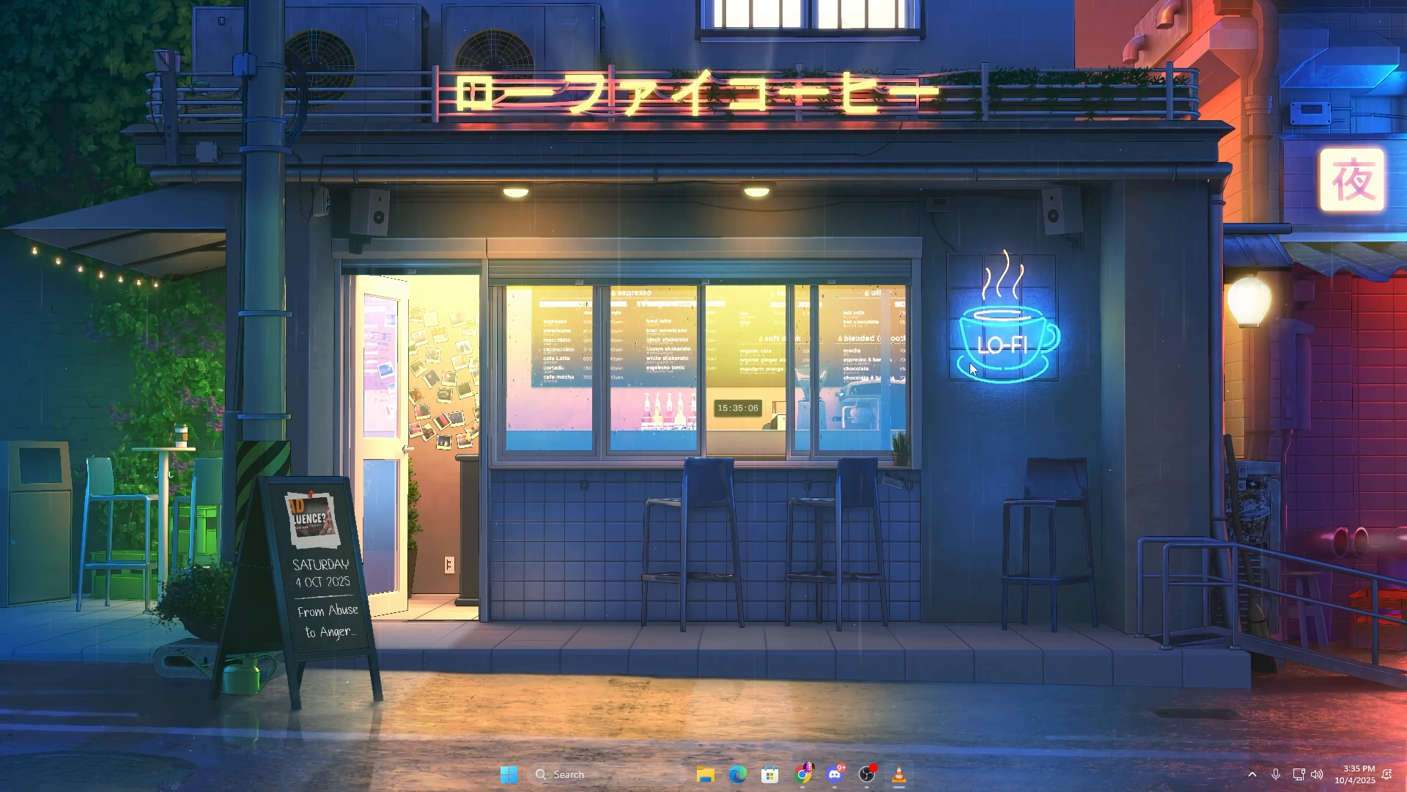
Launch services.msc from the Win+R Run dialog.
{"action": "key", "text": "Win+r"}
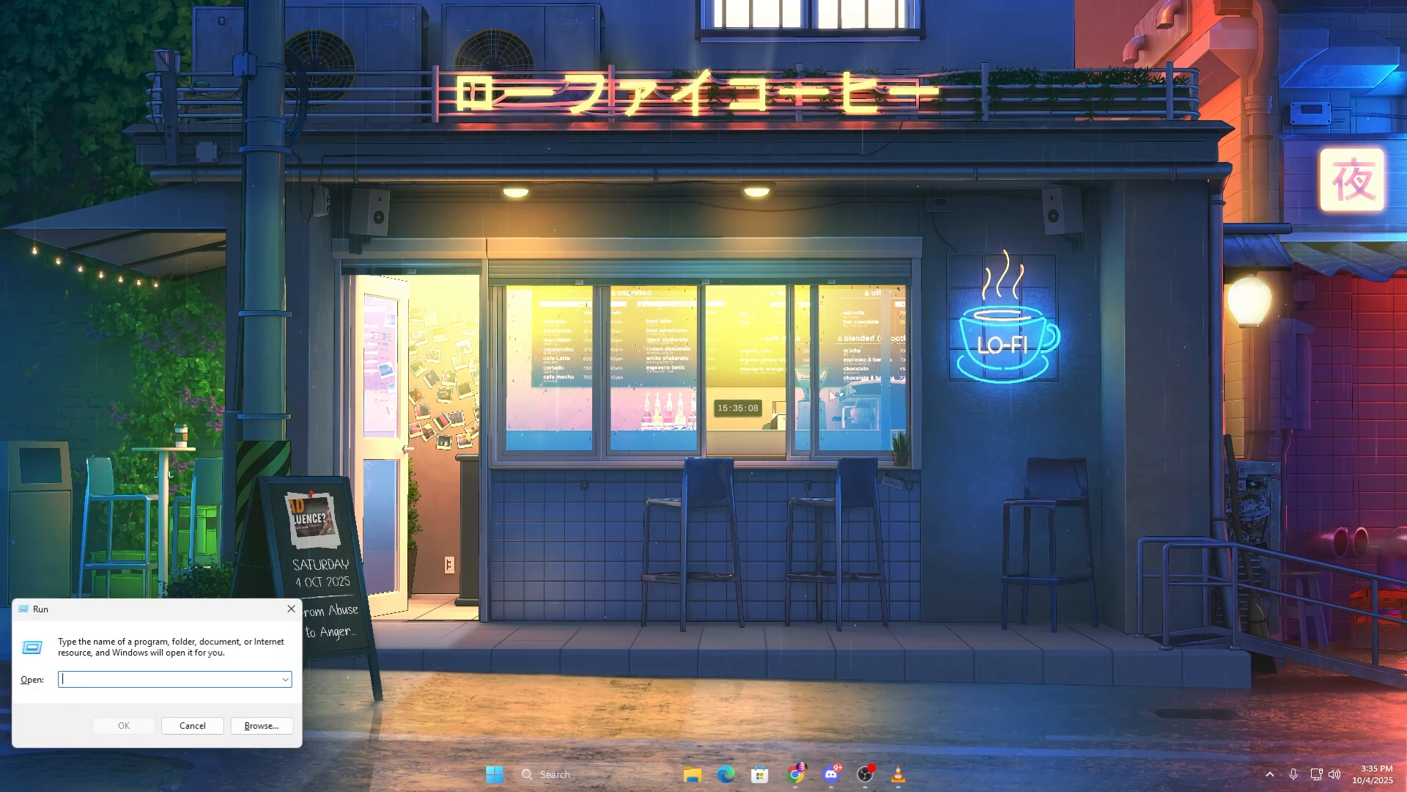
{"action": "type", "text": "services.msc"}
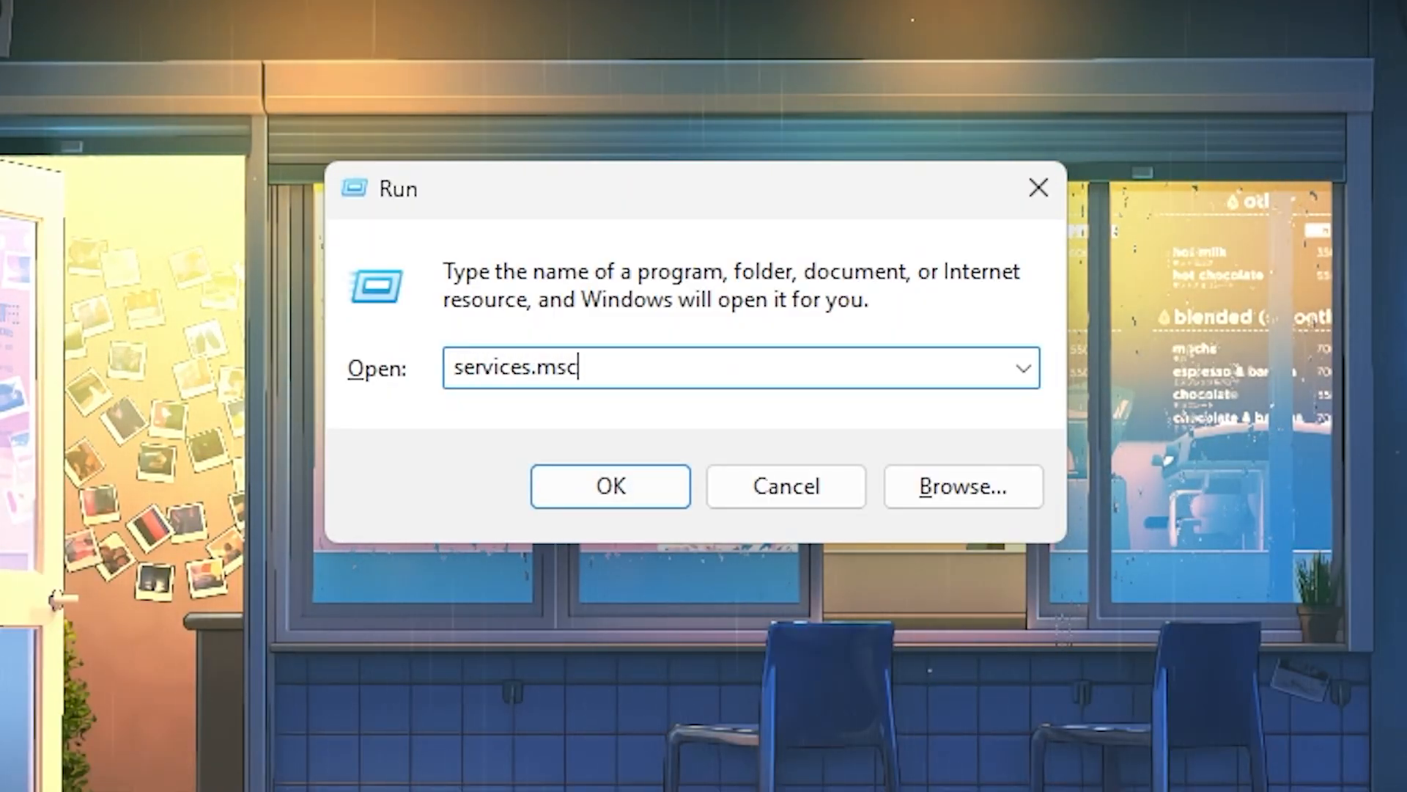
{"action": "left_click", "coordinate": [609, 486]}
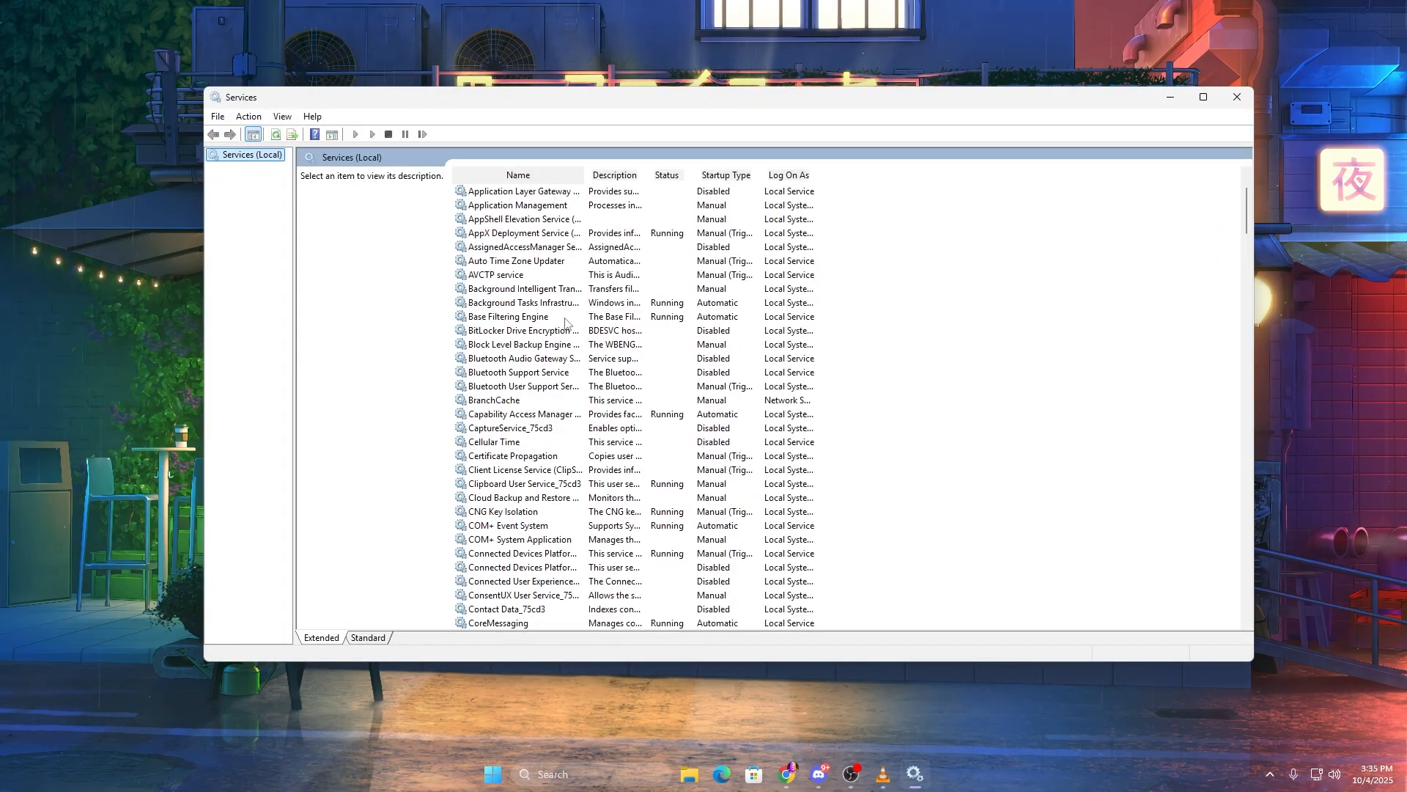
Set Connected User Experiences and Telemetry's startup type to Disabled and confirm, then review the services list.
{"action": "left_click", "coordinate": [501, 190]}
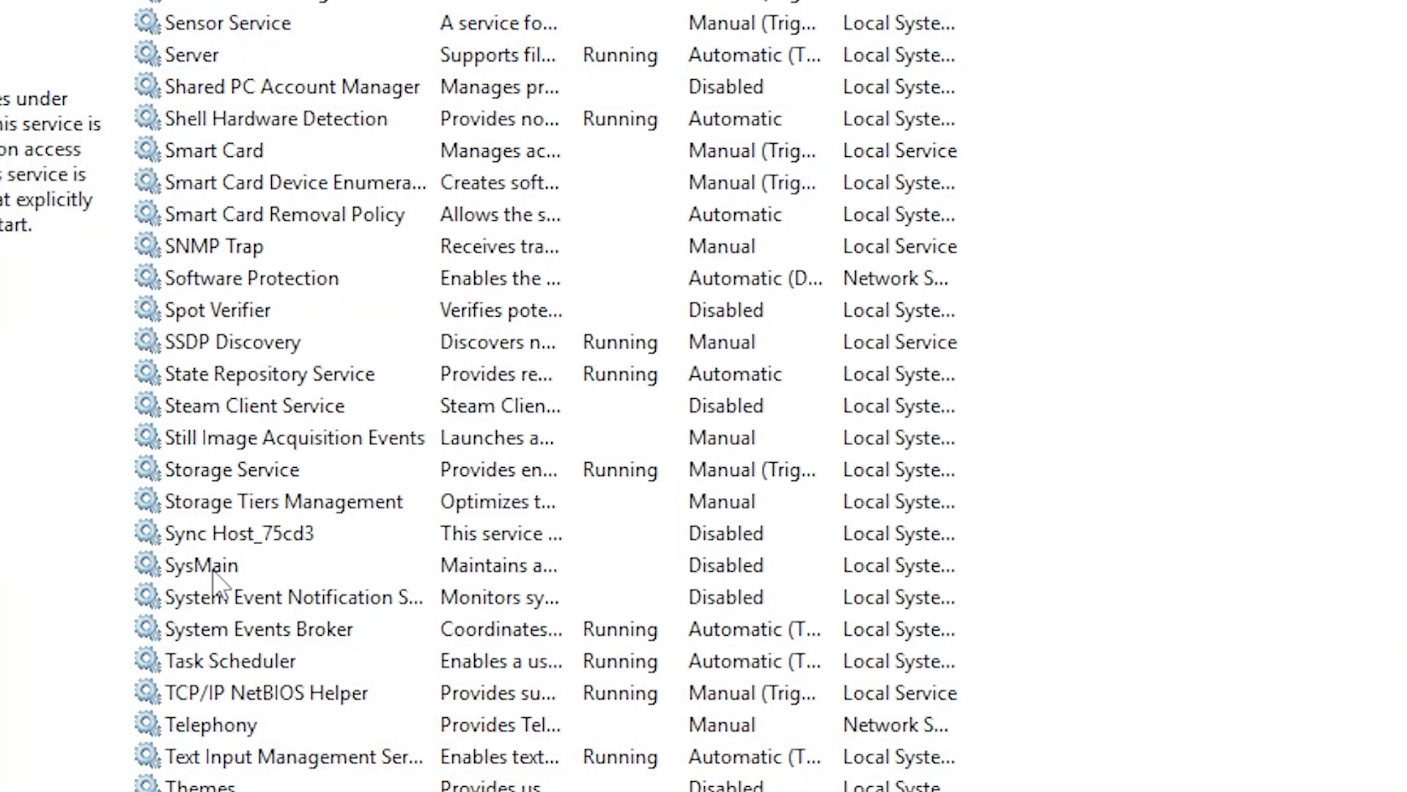
{"action": "double_click", "coordinate": [199, 566]}
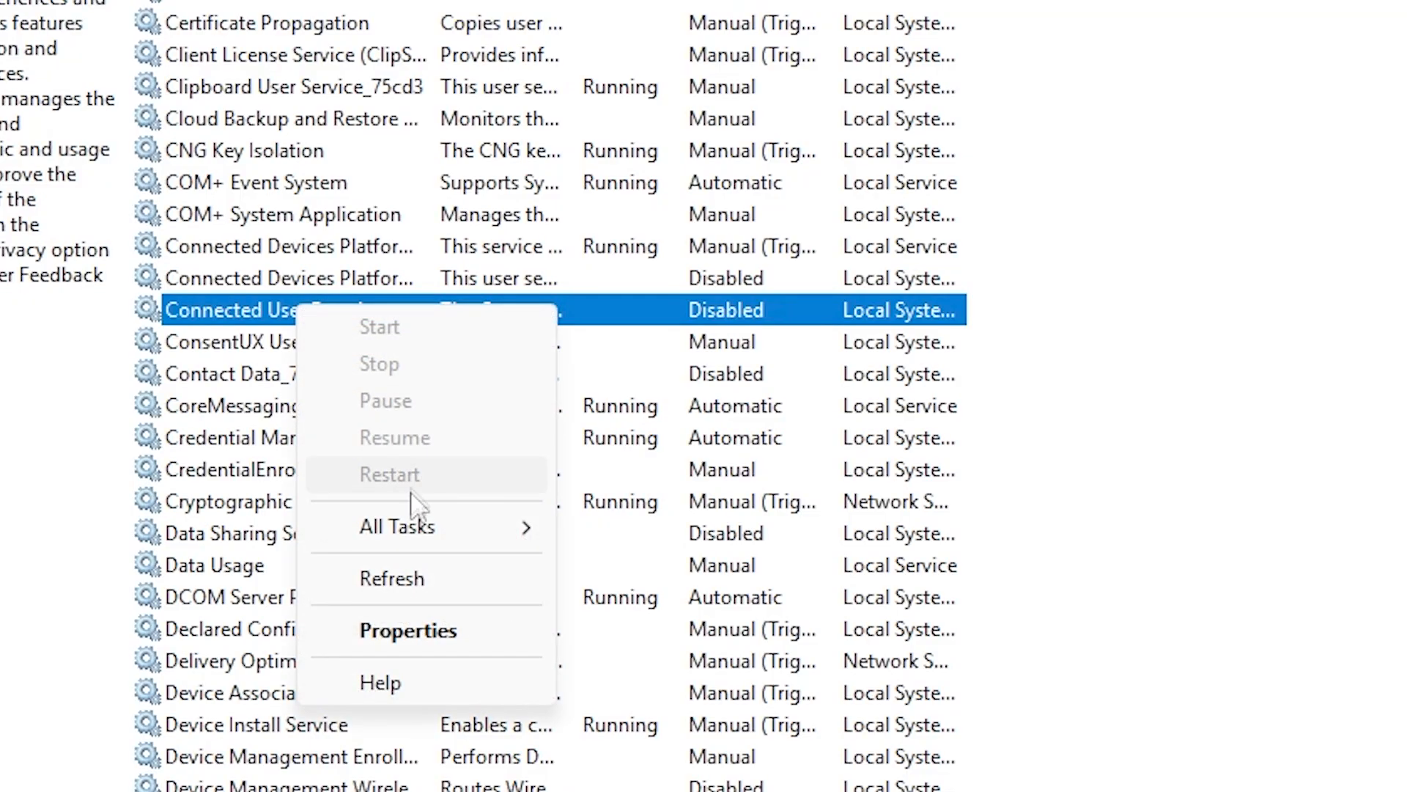
{"action": "left_click", "coordinate": [408, 630]}
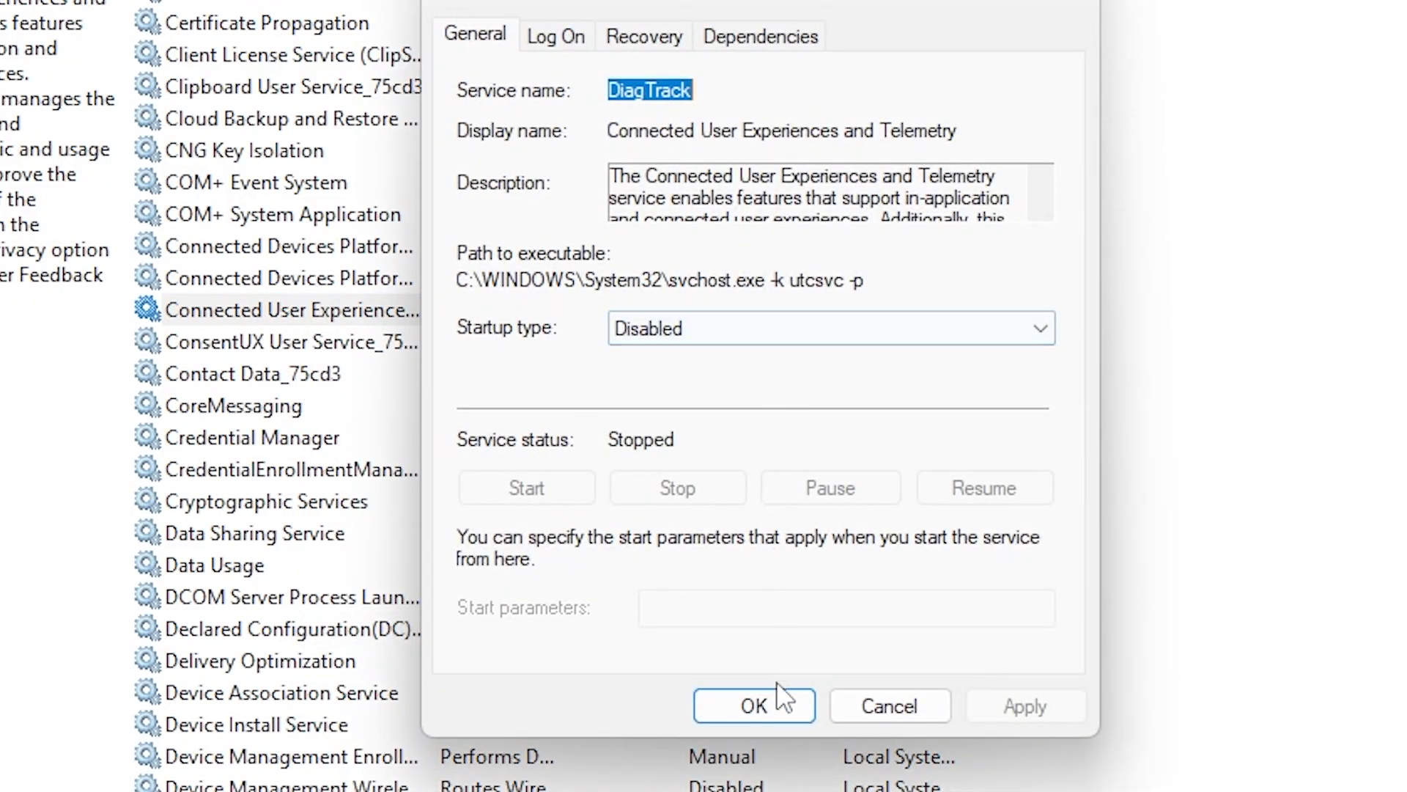
{"action": "left_click", "coordinate": [755, 705]}
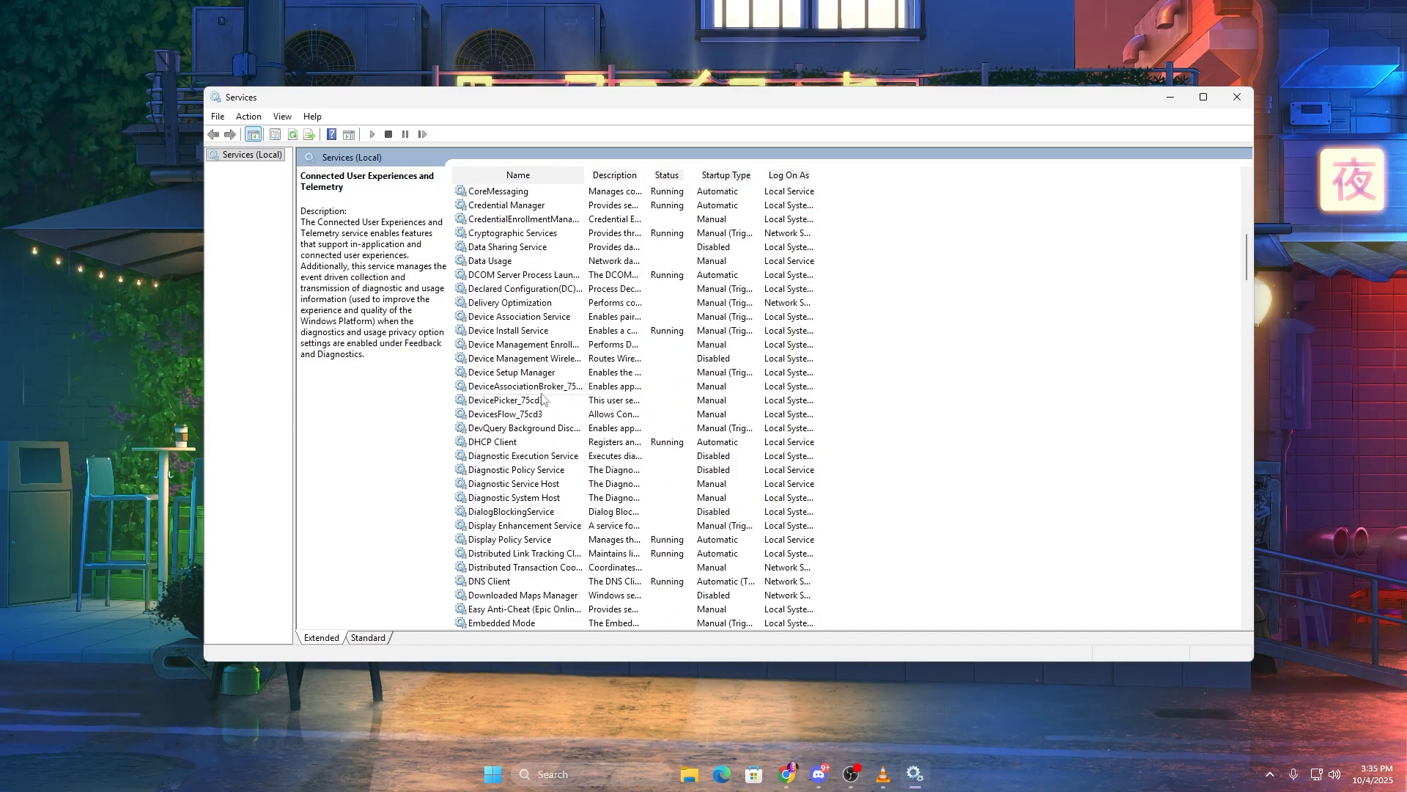
{"action": "scroll", "scroll_direction": "down", "scroll_amount": 3}
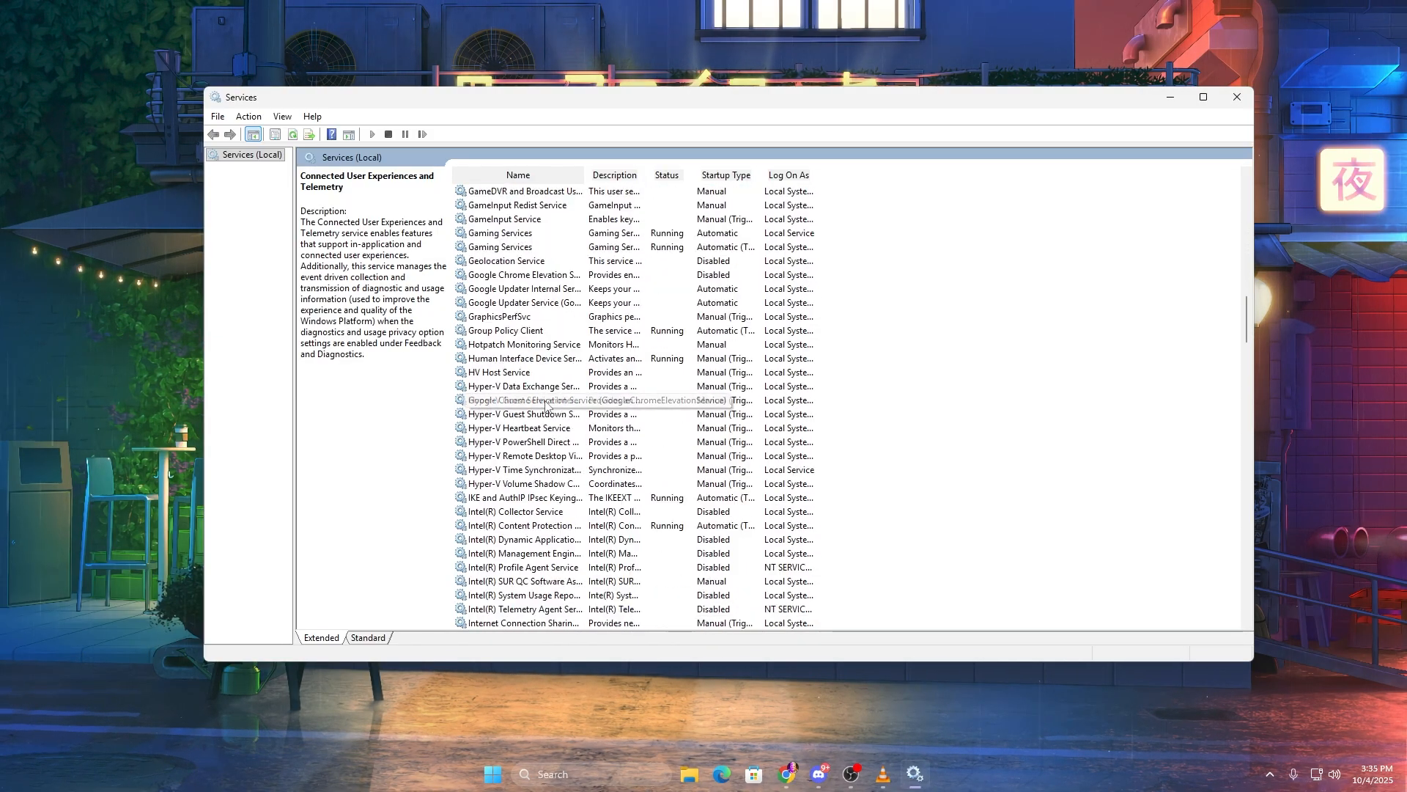
{"action": "scroll", "scroll_direction": "down", "scroll_amount": 3}
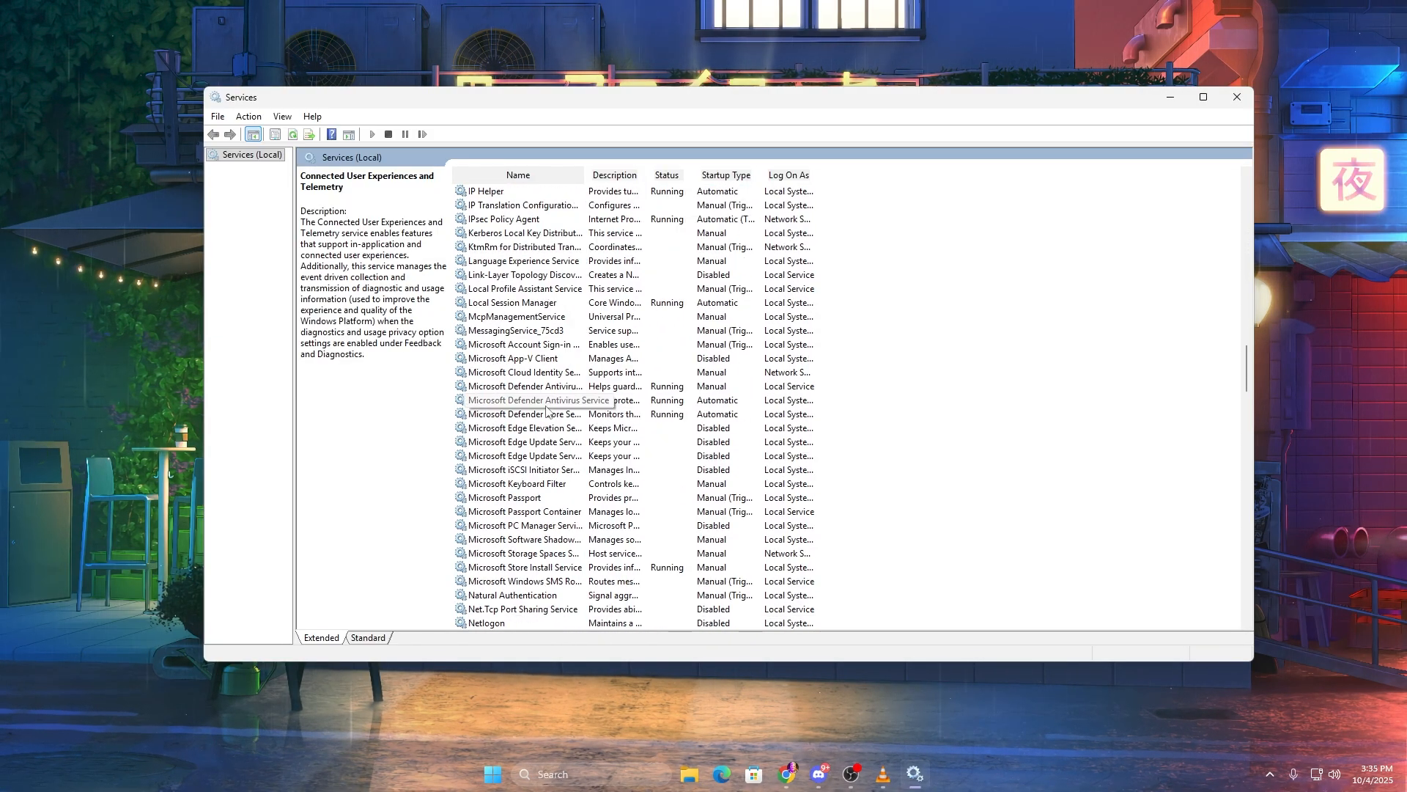
{"action": "scroll", "scroll_direction": "down", "scroll_amount": 3}
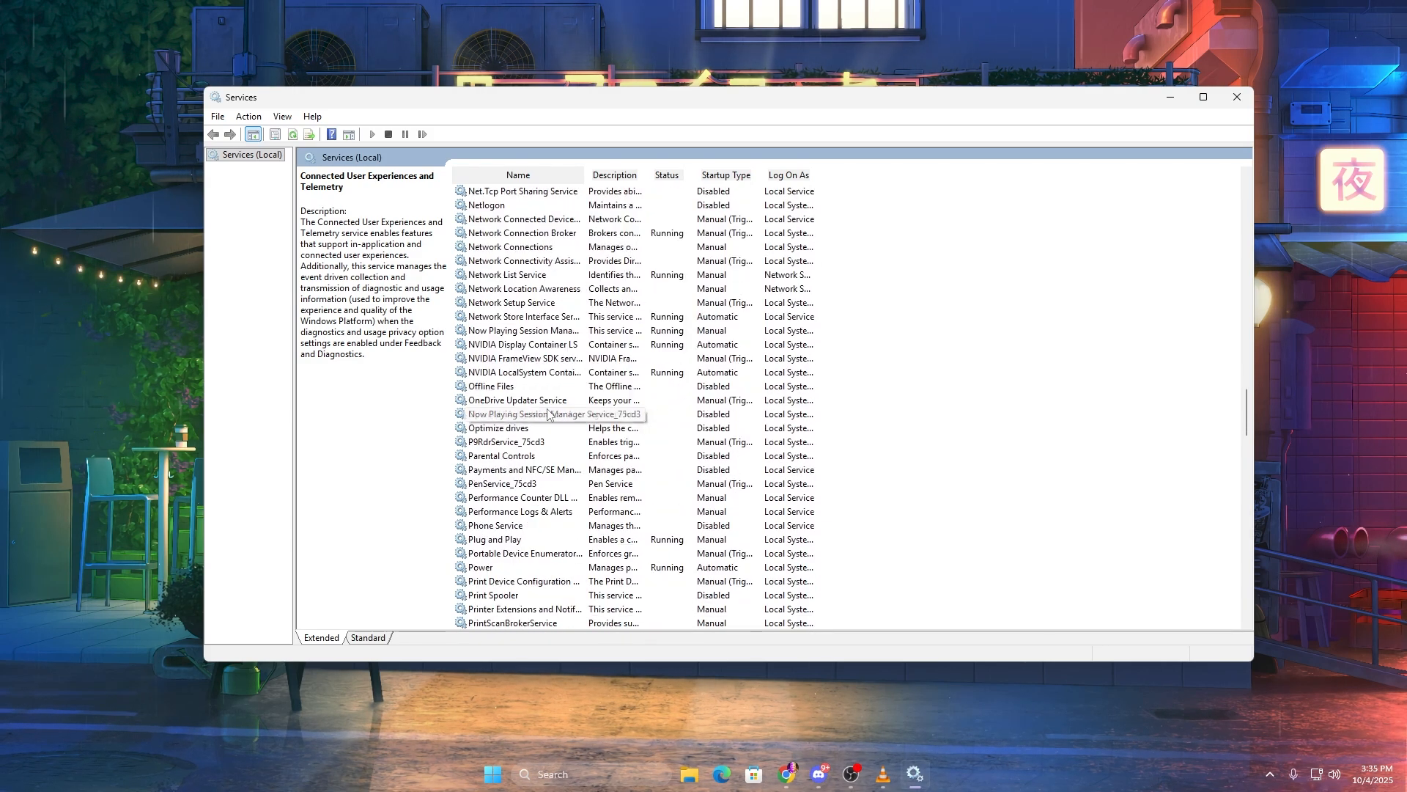
{"action": "scroll", "scroll_direction": "down", "scroll_amount": 3}
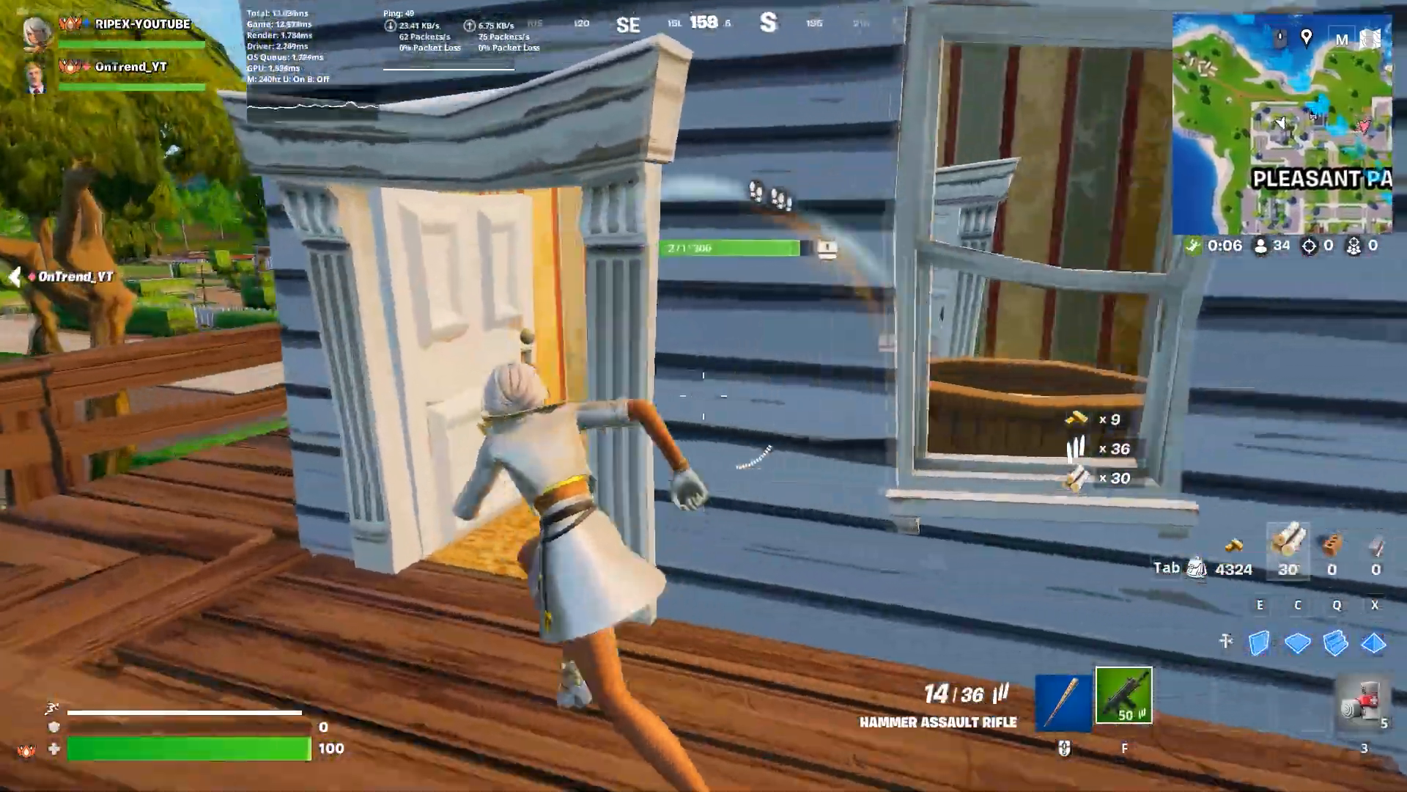
Fire the assault rifle at the house door in Fortnite.
{"action": "left_click", "coordinate": [704, 395]}
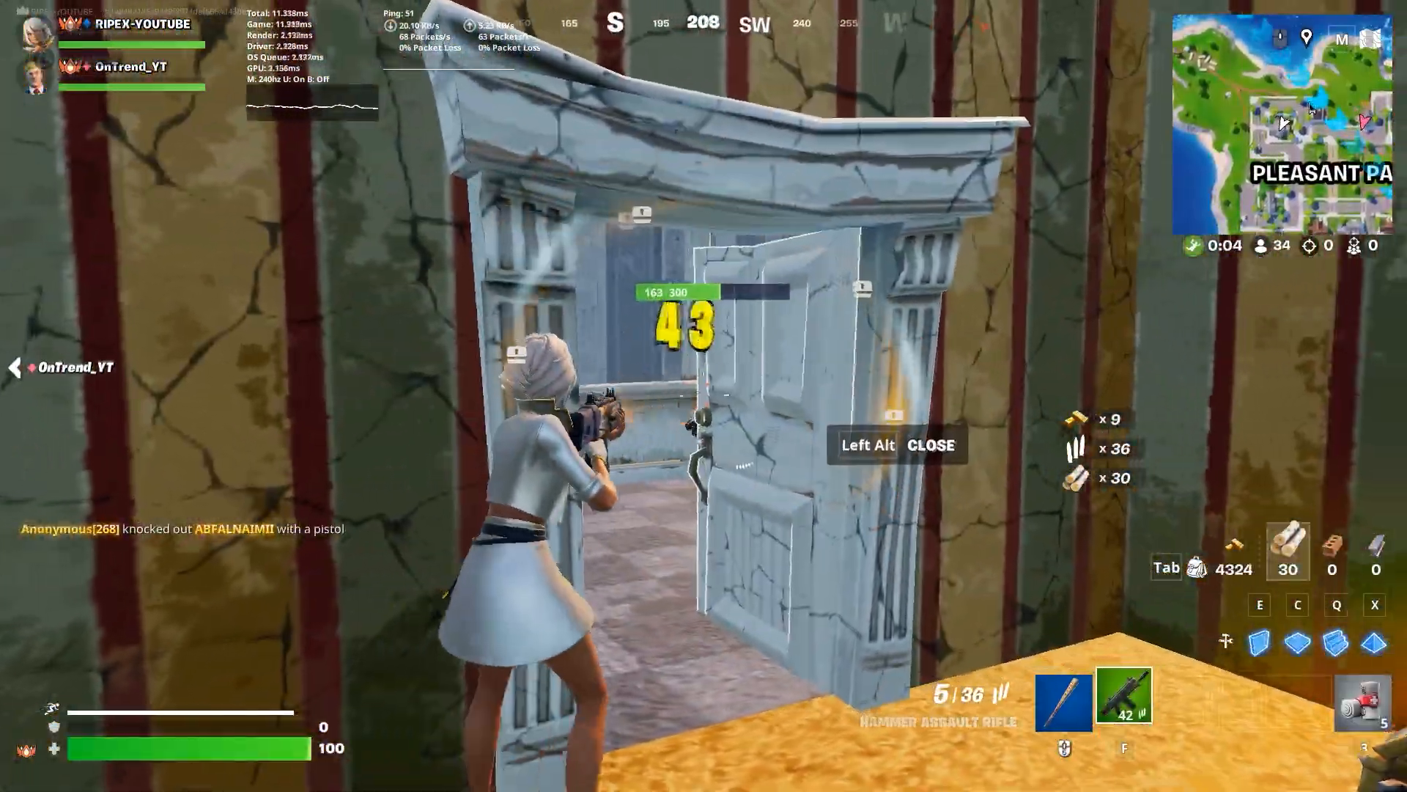